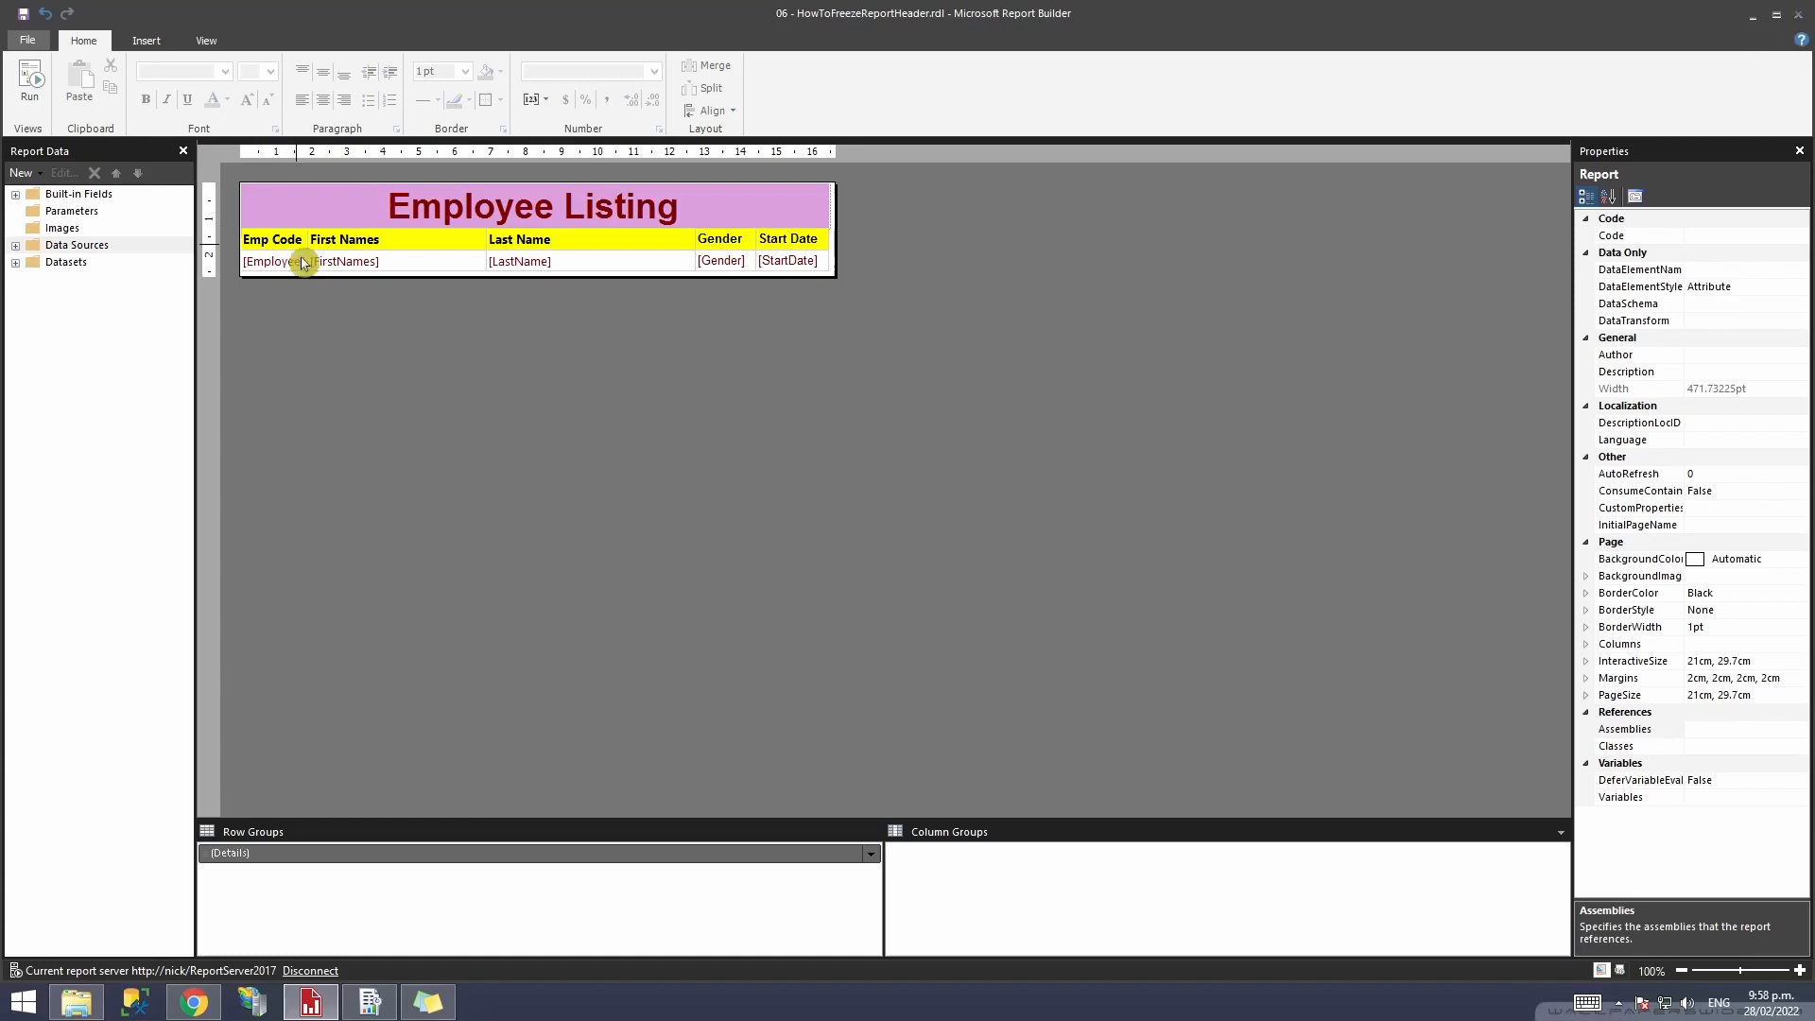
# Step: Preview the report, check page 2 lacks the header, return to design and reveal the Advanced Mode option
pyautogui.click(28, 89)
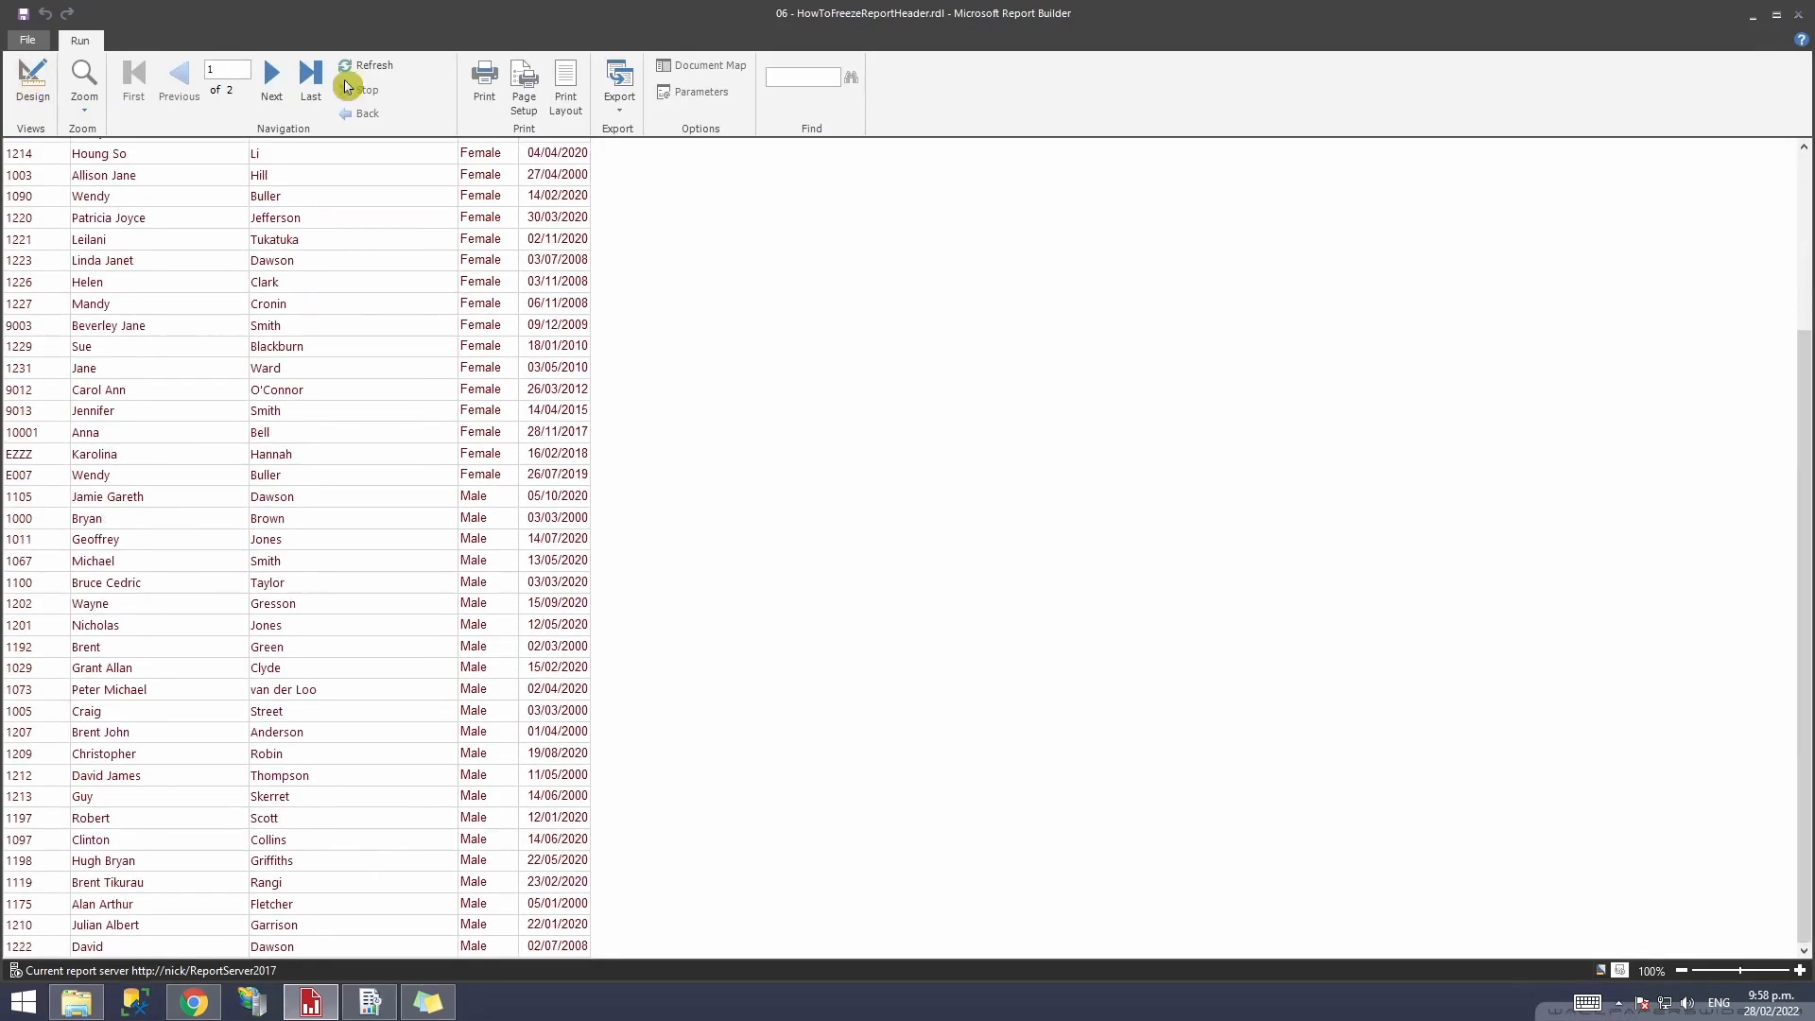
pyautogui.click(271, 81)
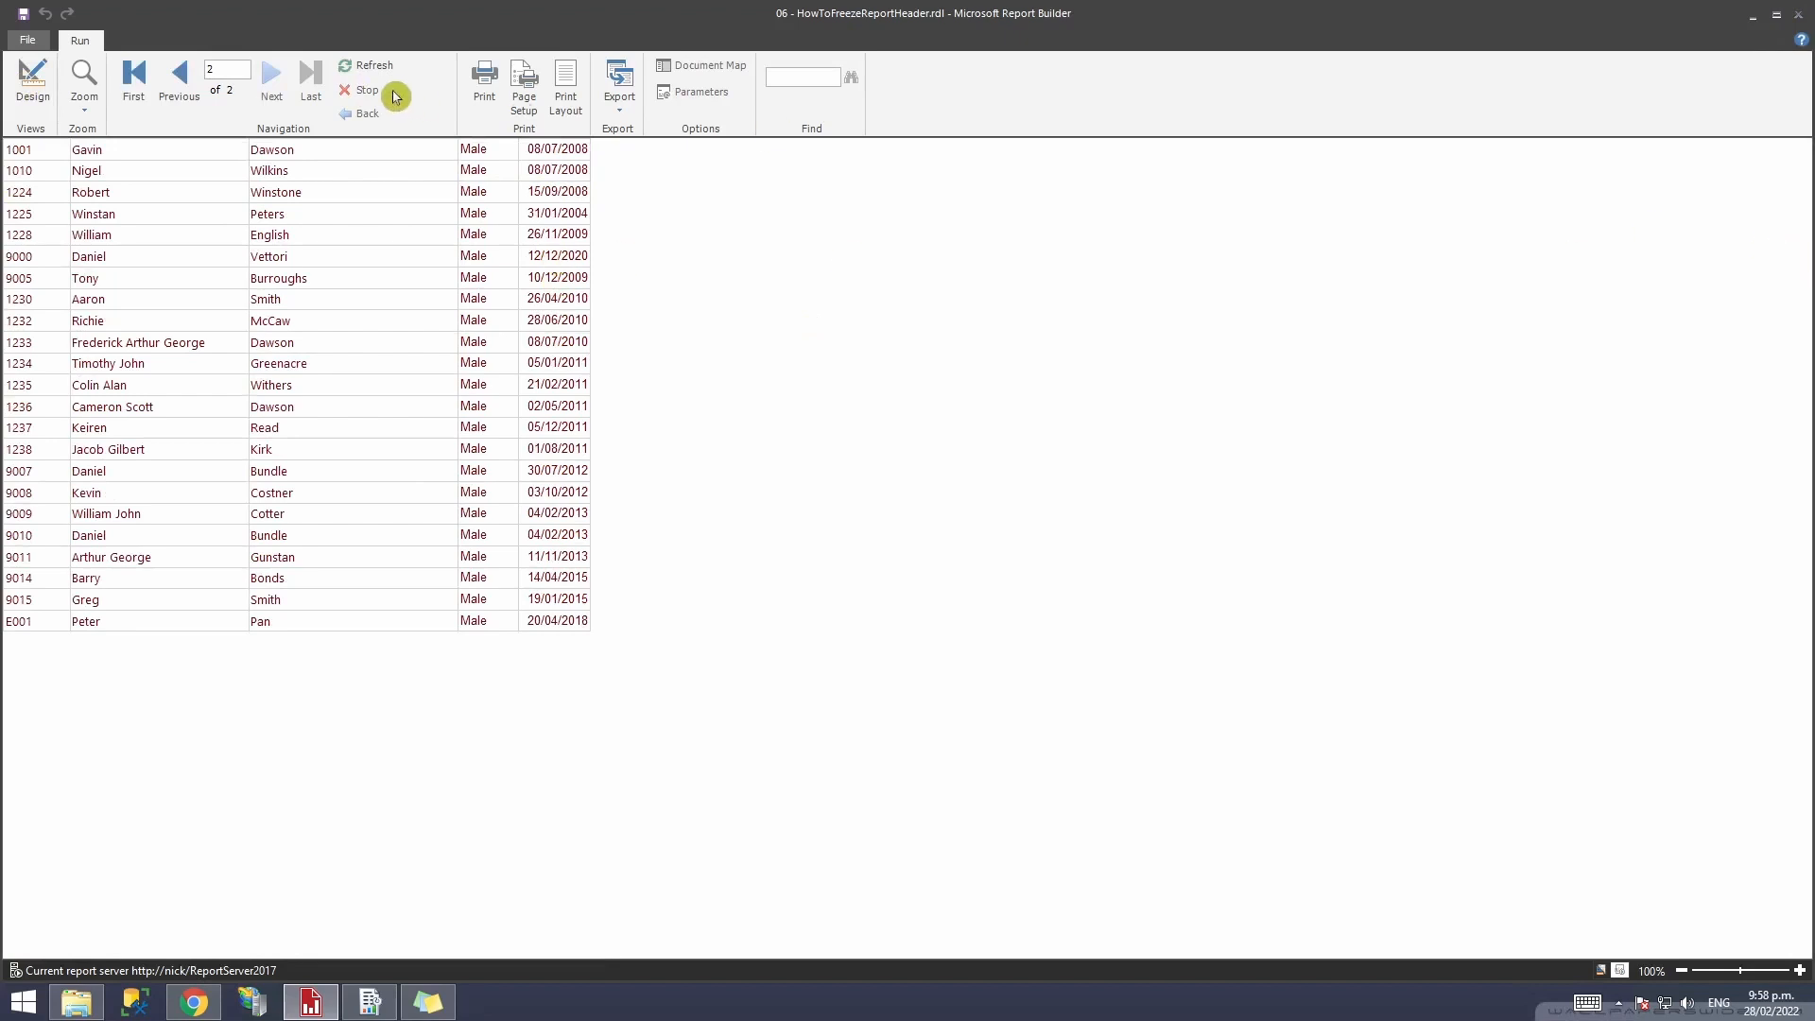
pyautogui.click(132, 74)
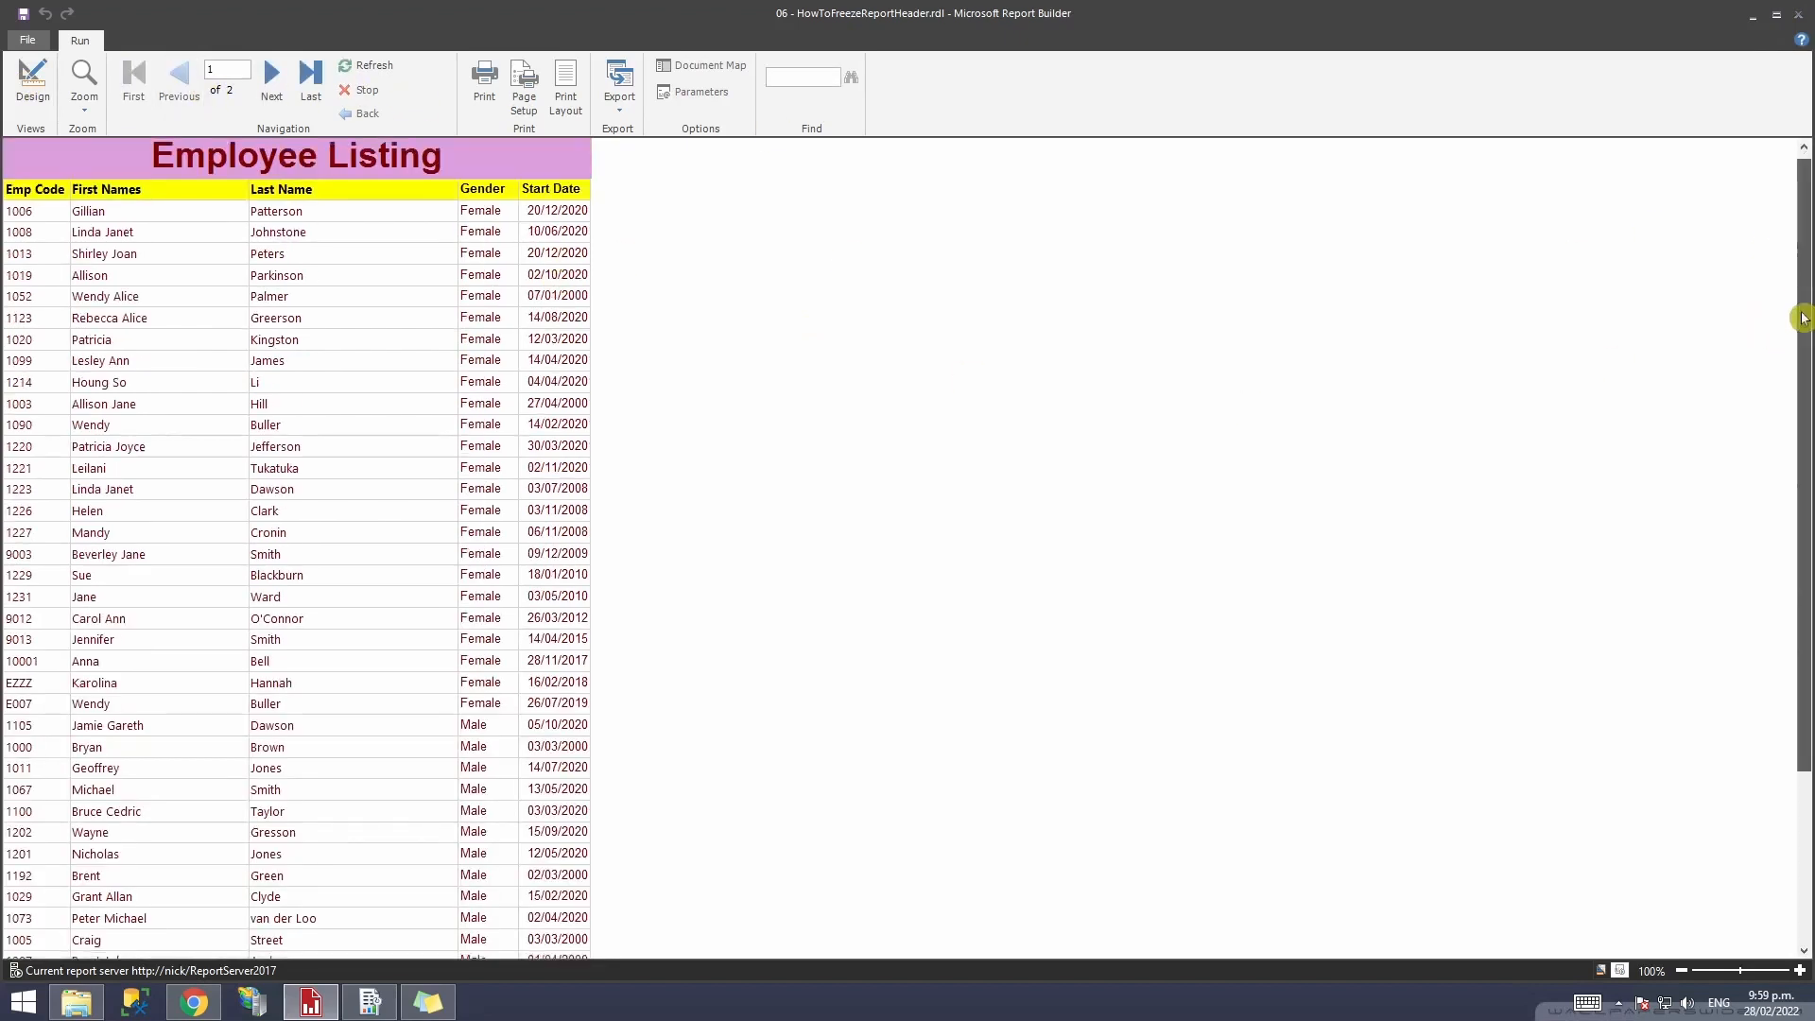
pyautogui.scroll(-3)
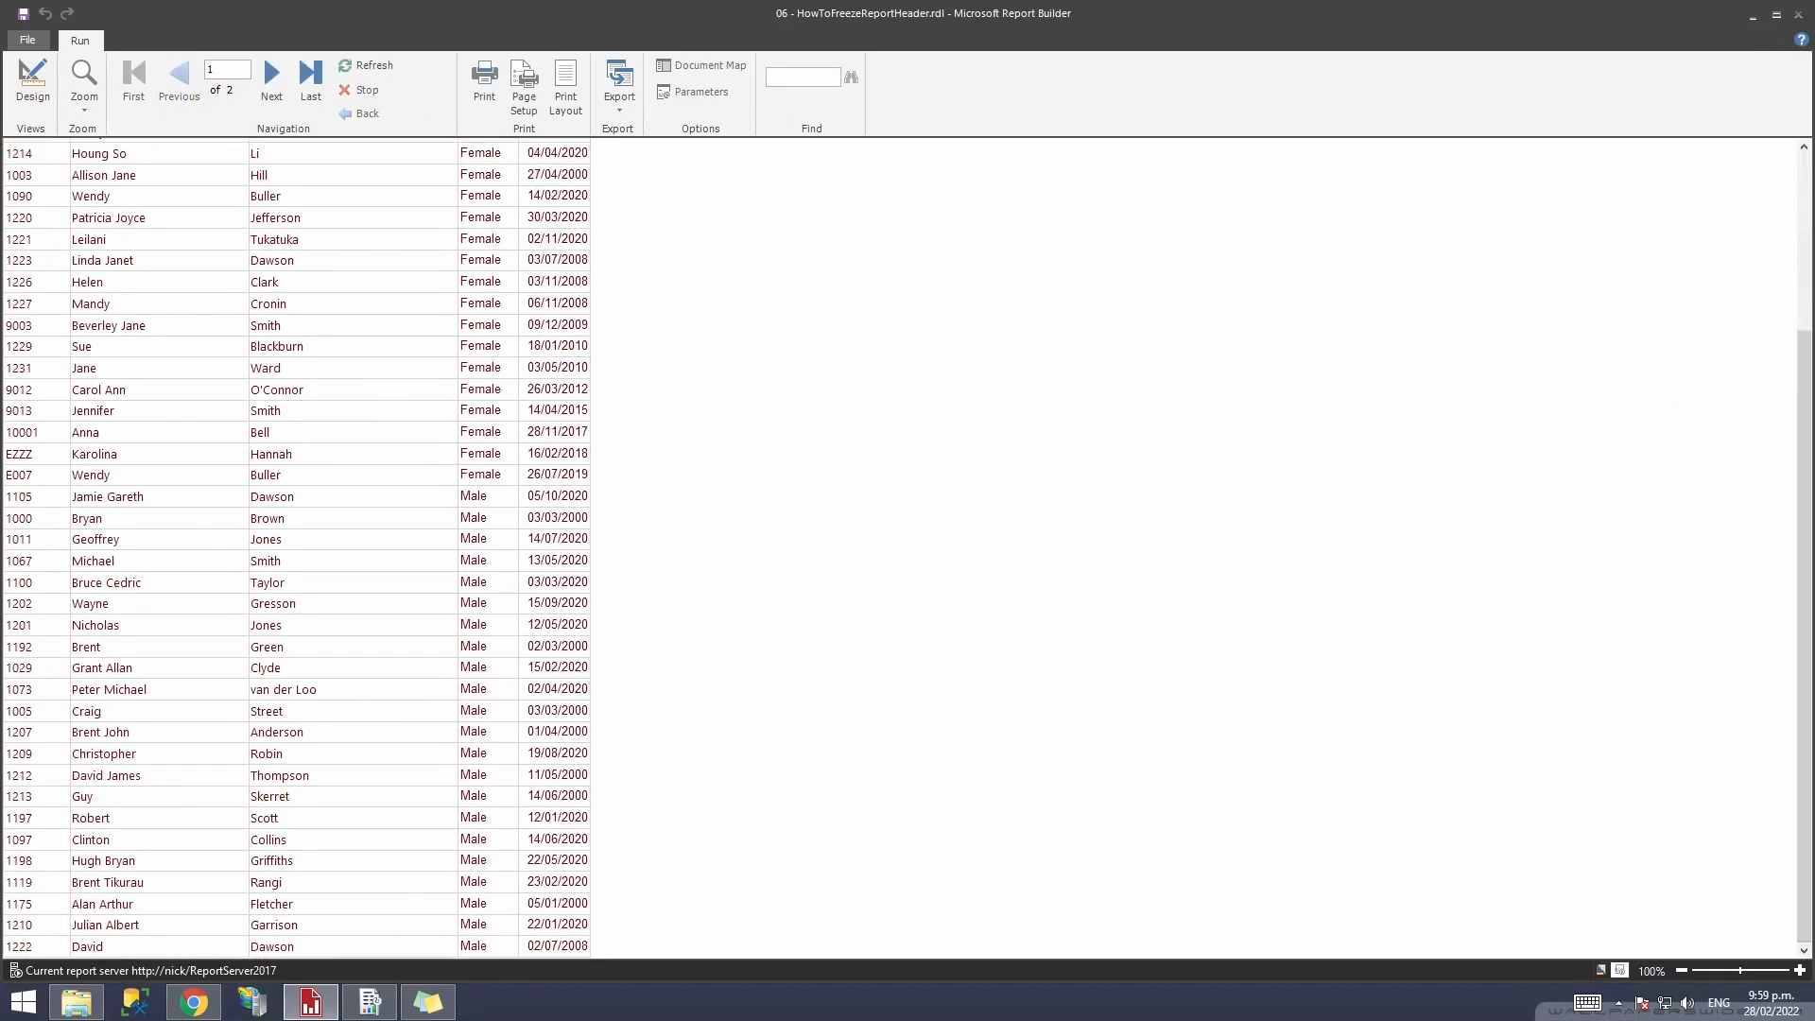
pyautogui.moveTo(25, 415)
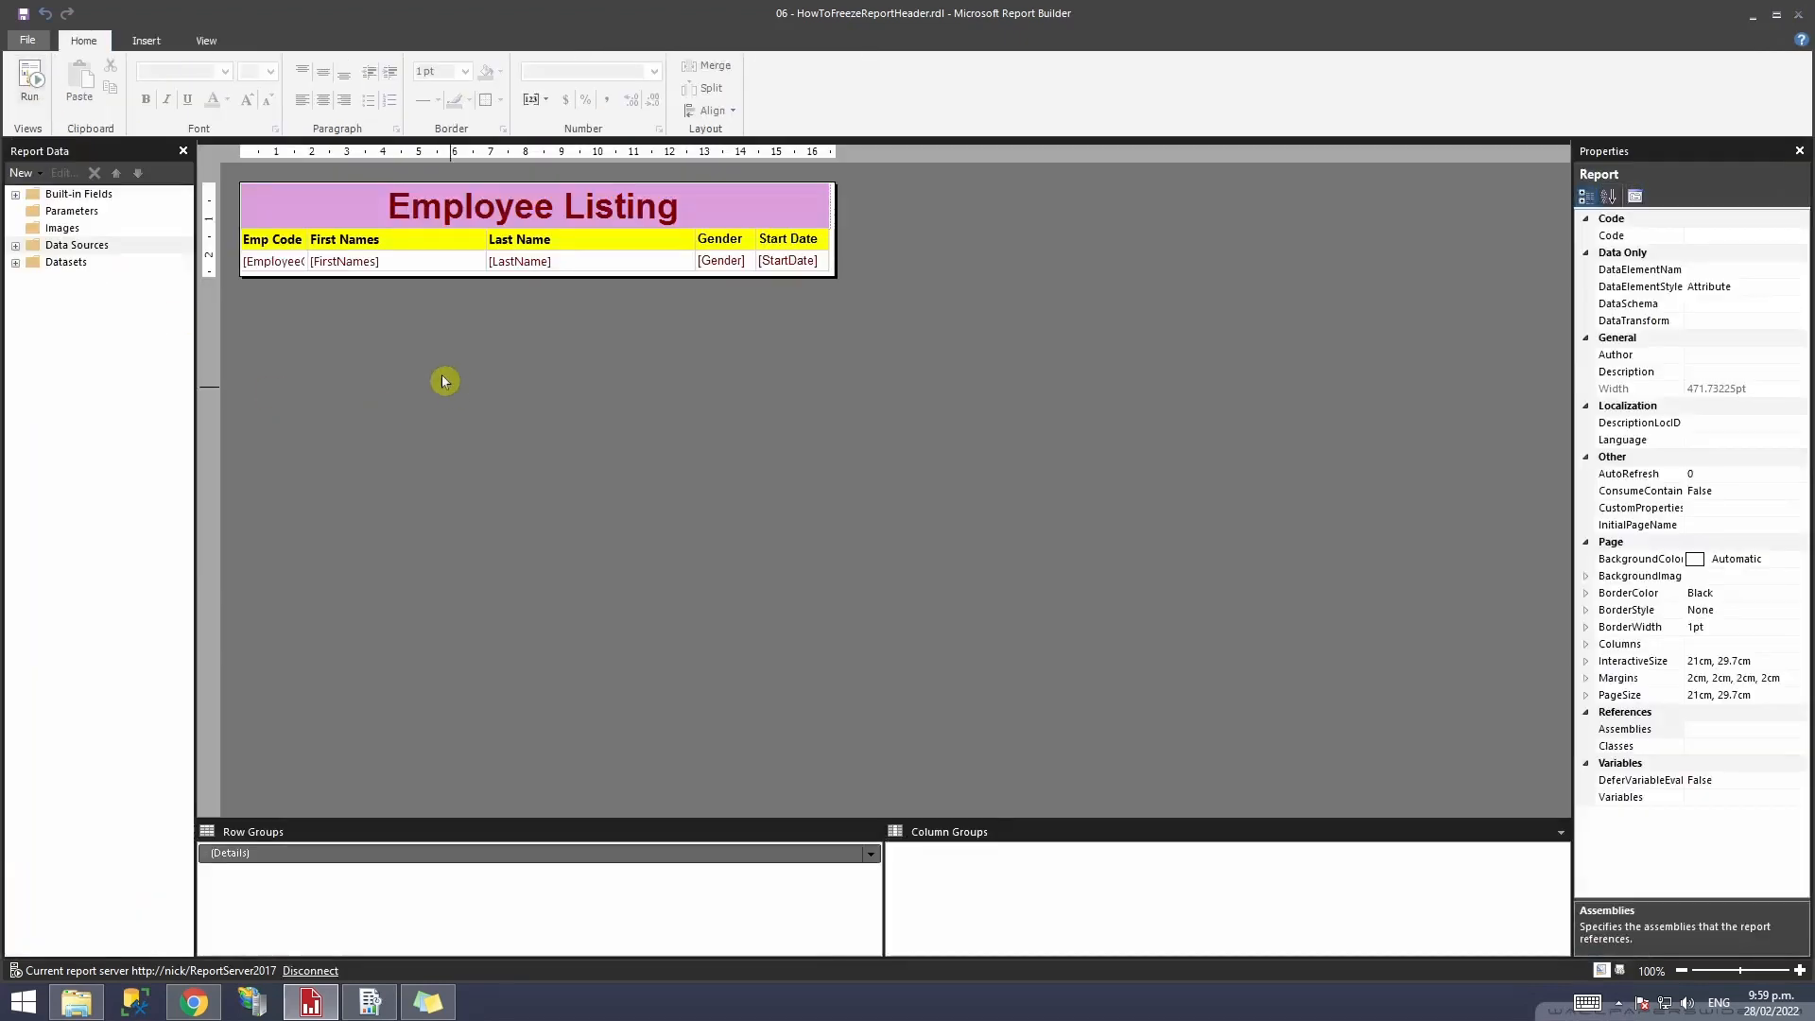
pyautogui.moveTo(424, 378)
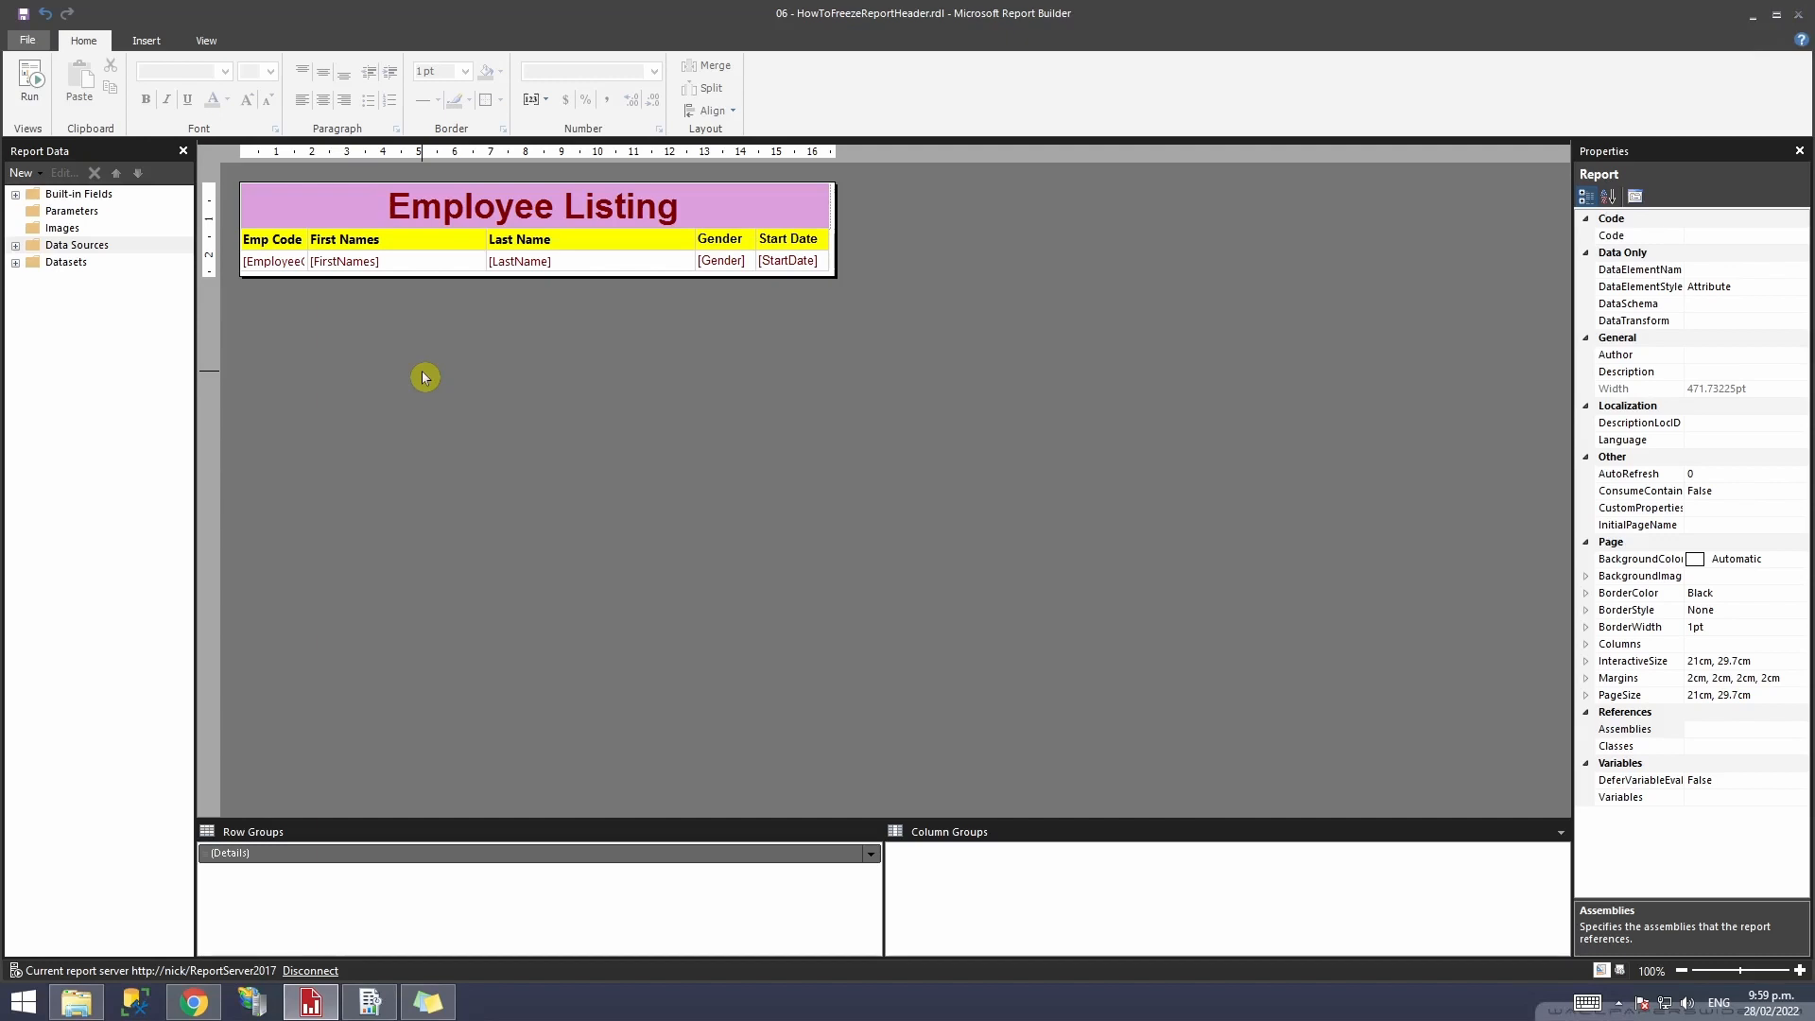
pyautogui.click(204, 40)
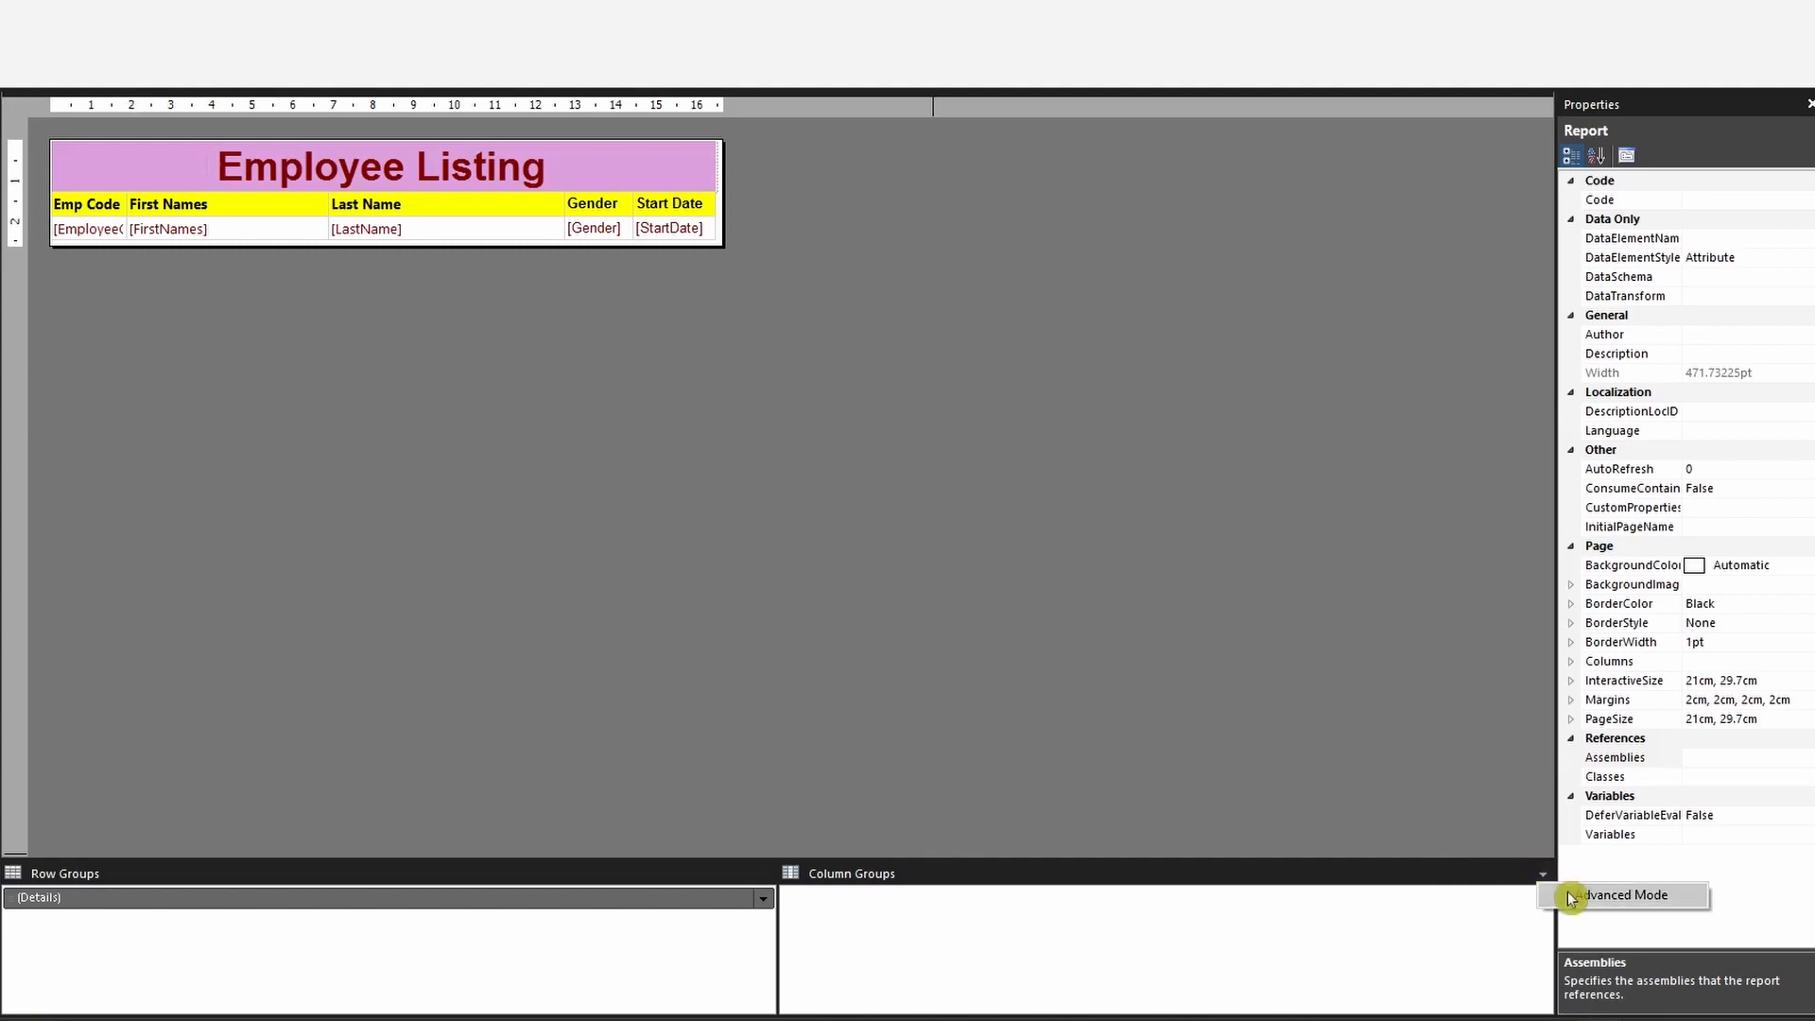
# Step: Enable Advanced Mode and set the Static header row's RepeatOnNewPage to True
pyautogui.click(1626, 894)
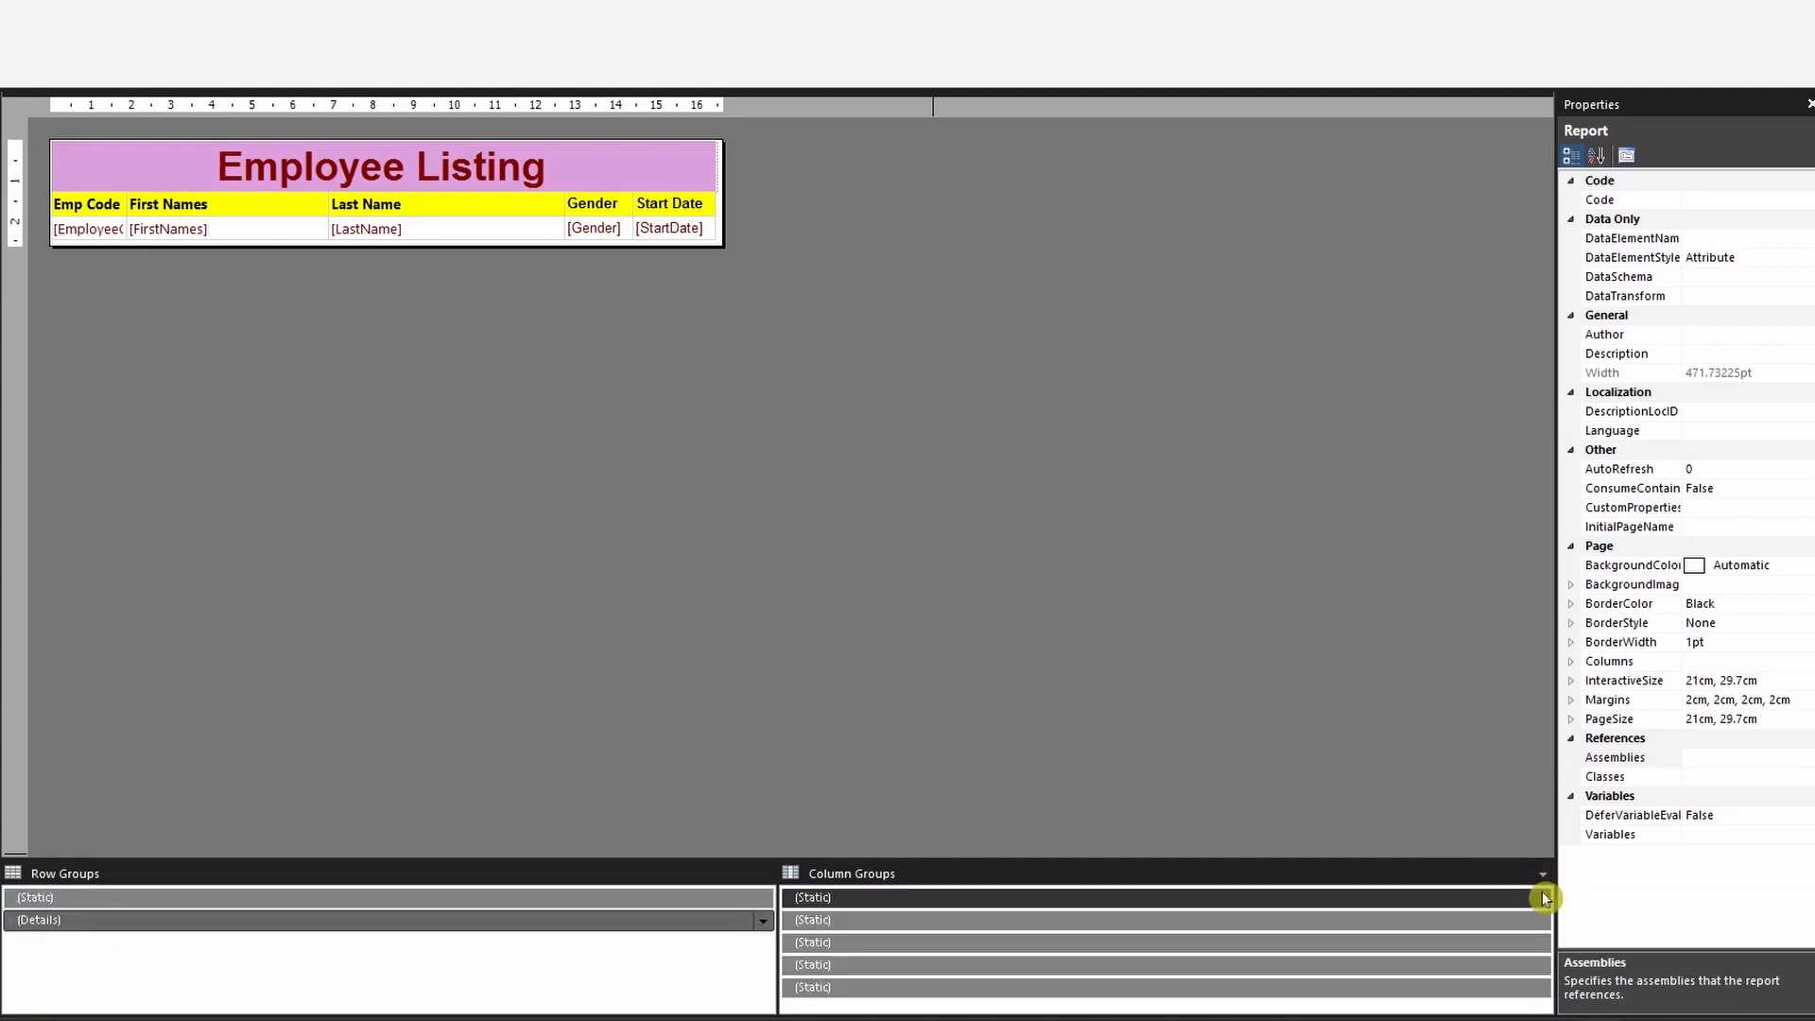
pyautogui.moveTo(1515, 898)
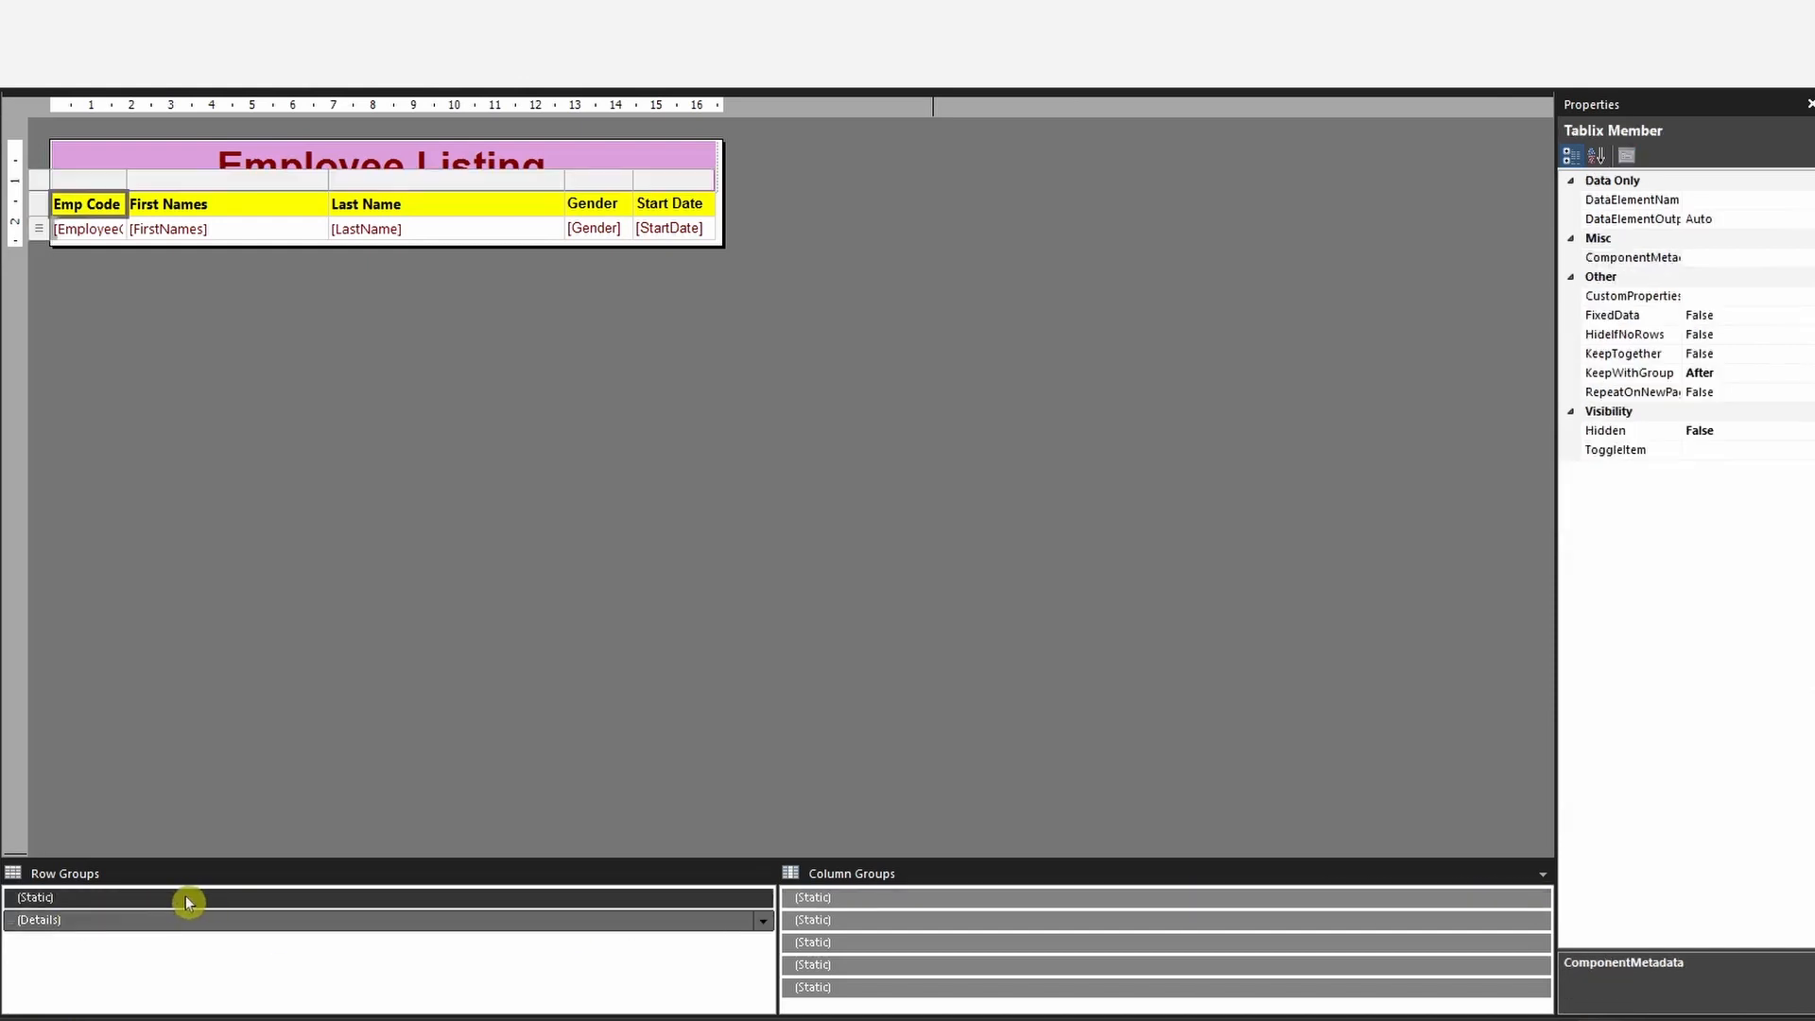
pyautogui.moveTo(204, 900)
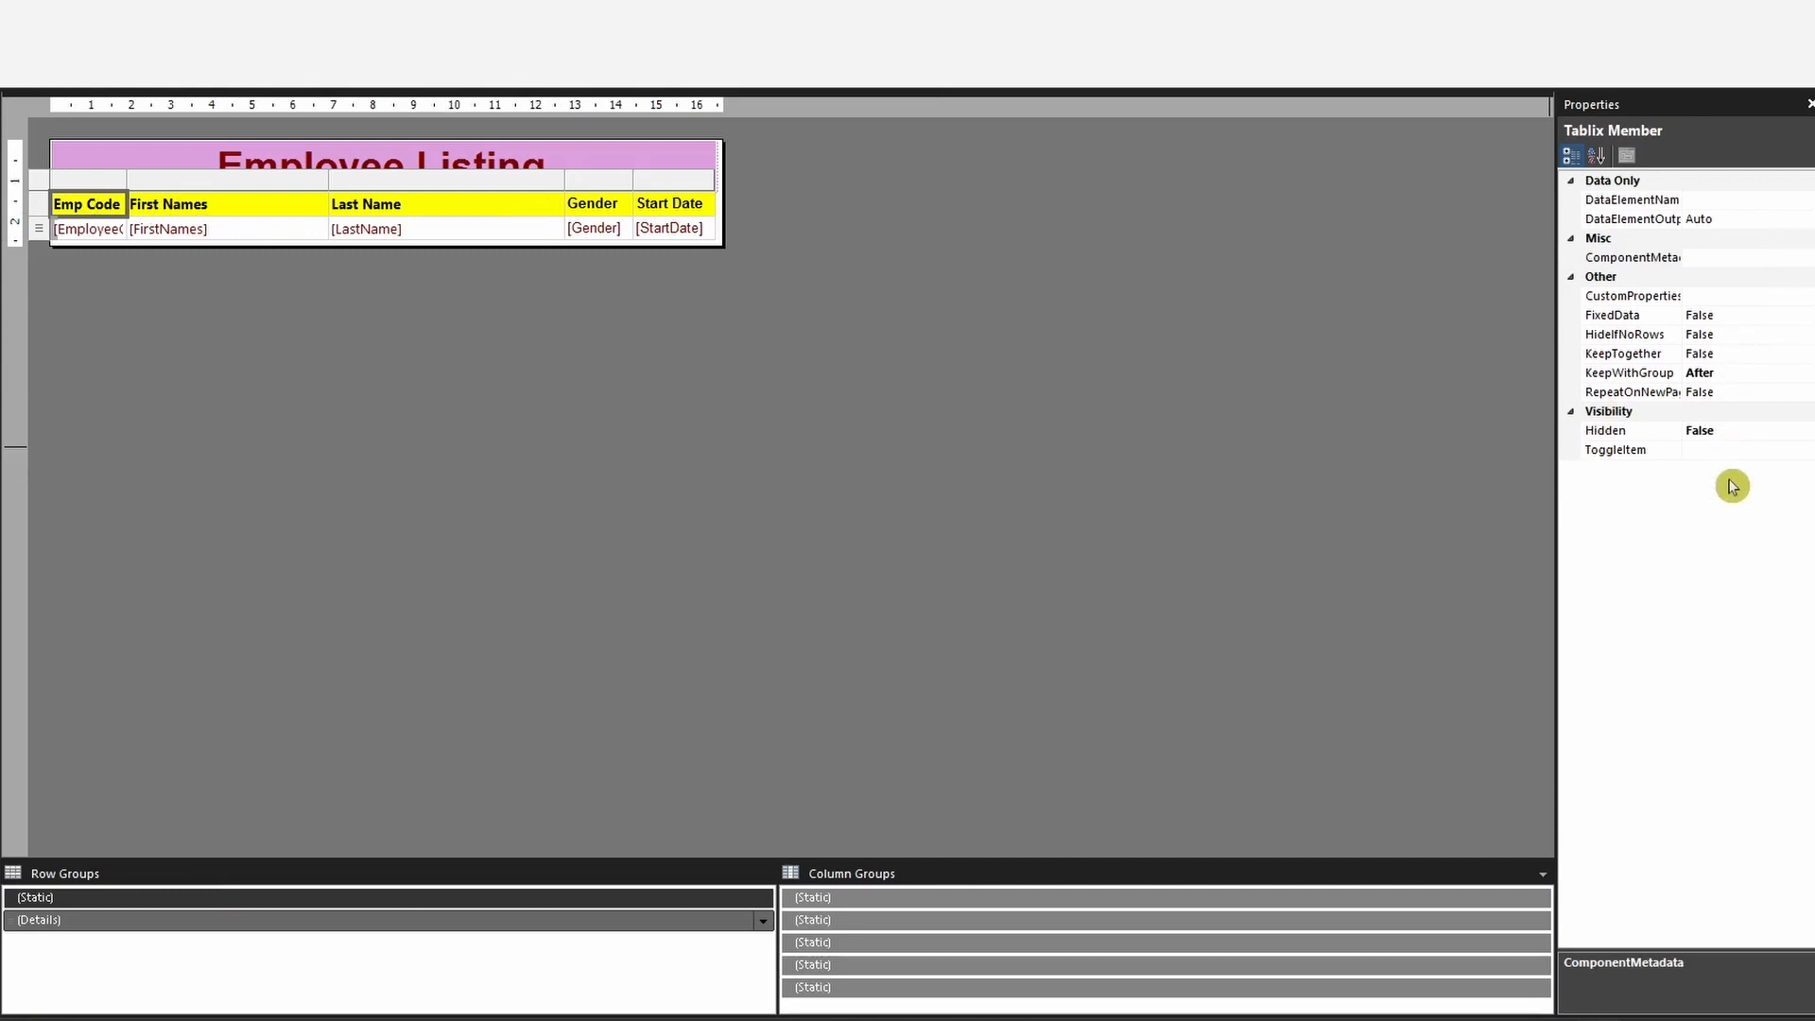
pyautogui.click(1631, 391)
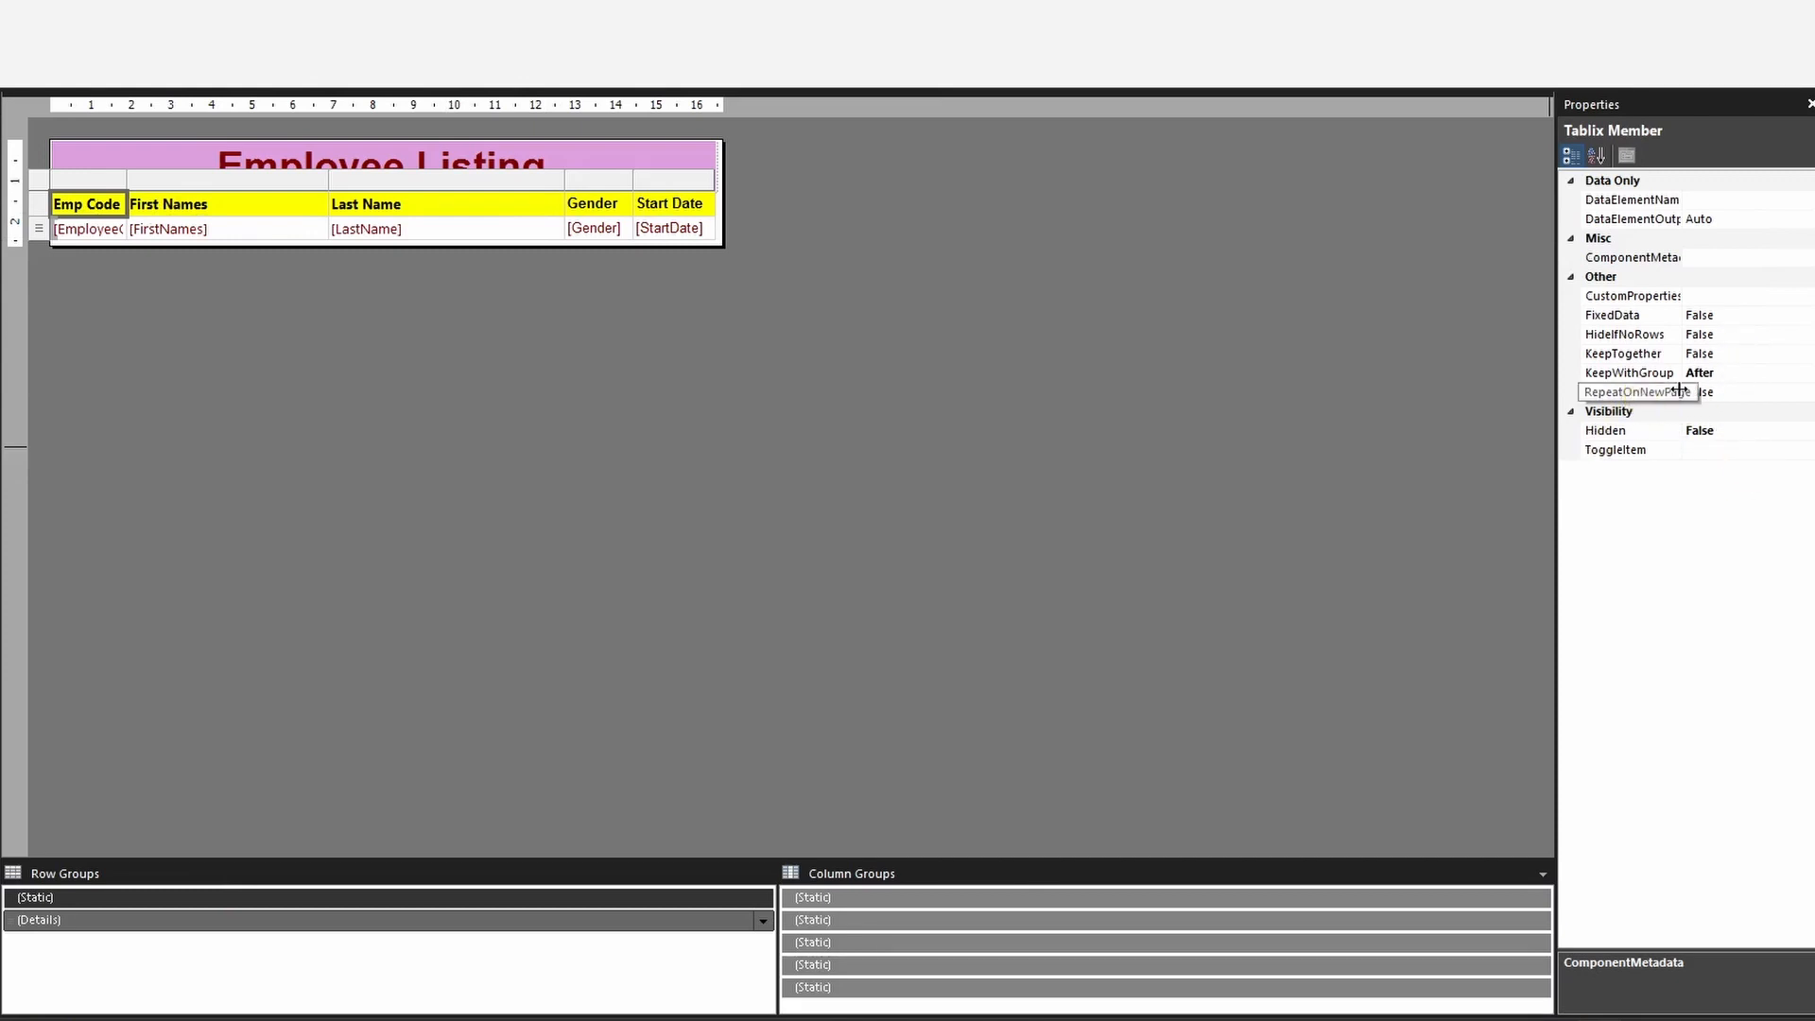
pyautogui.click(1632, 391)
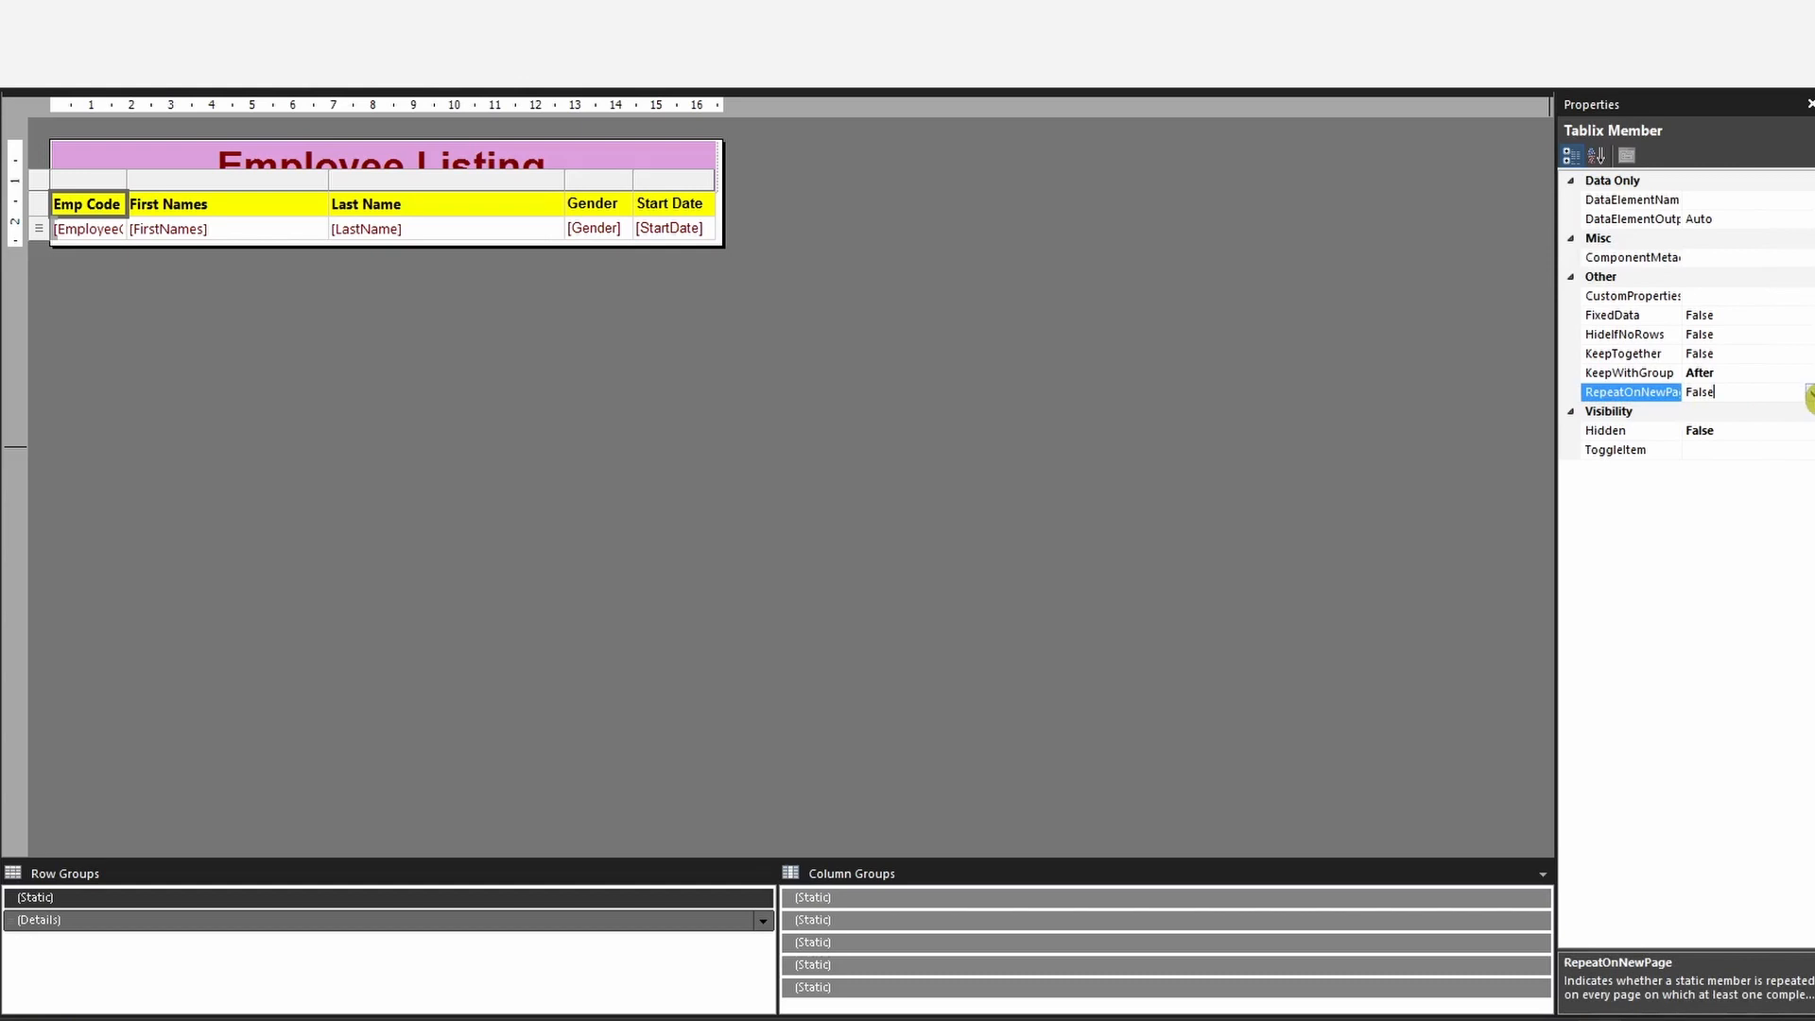
pyautogui.click(1800, 392)
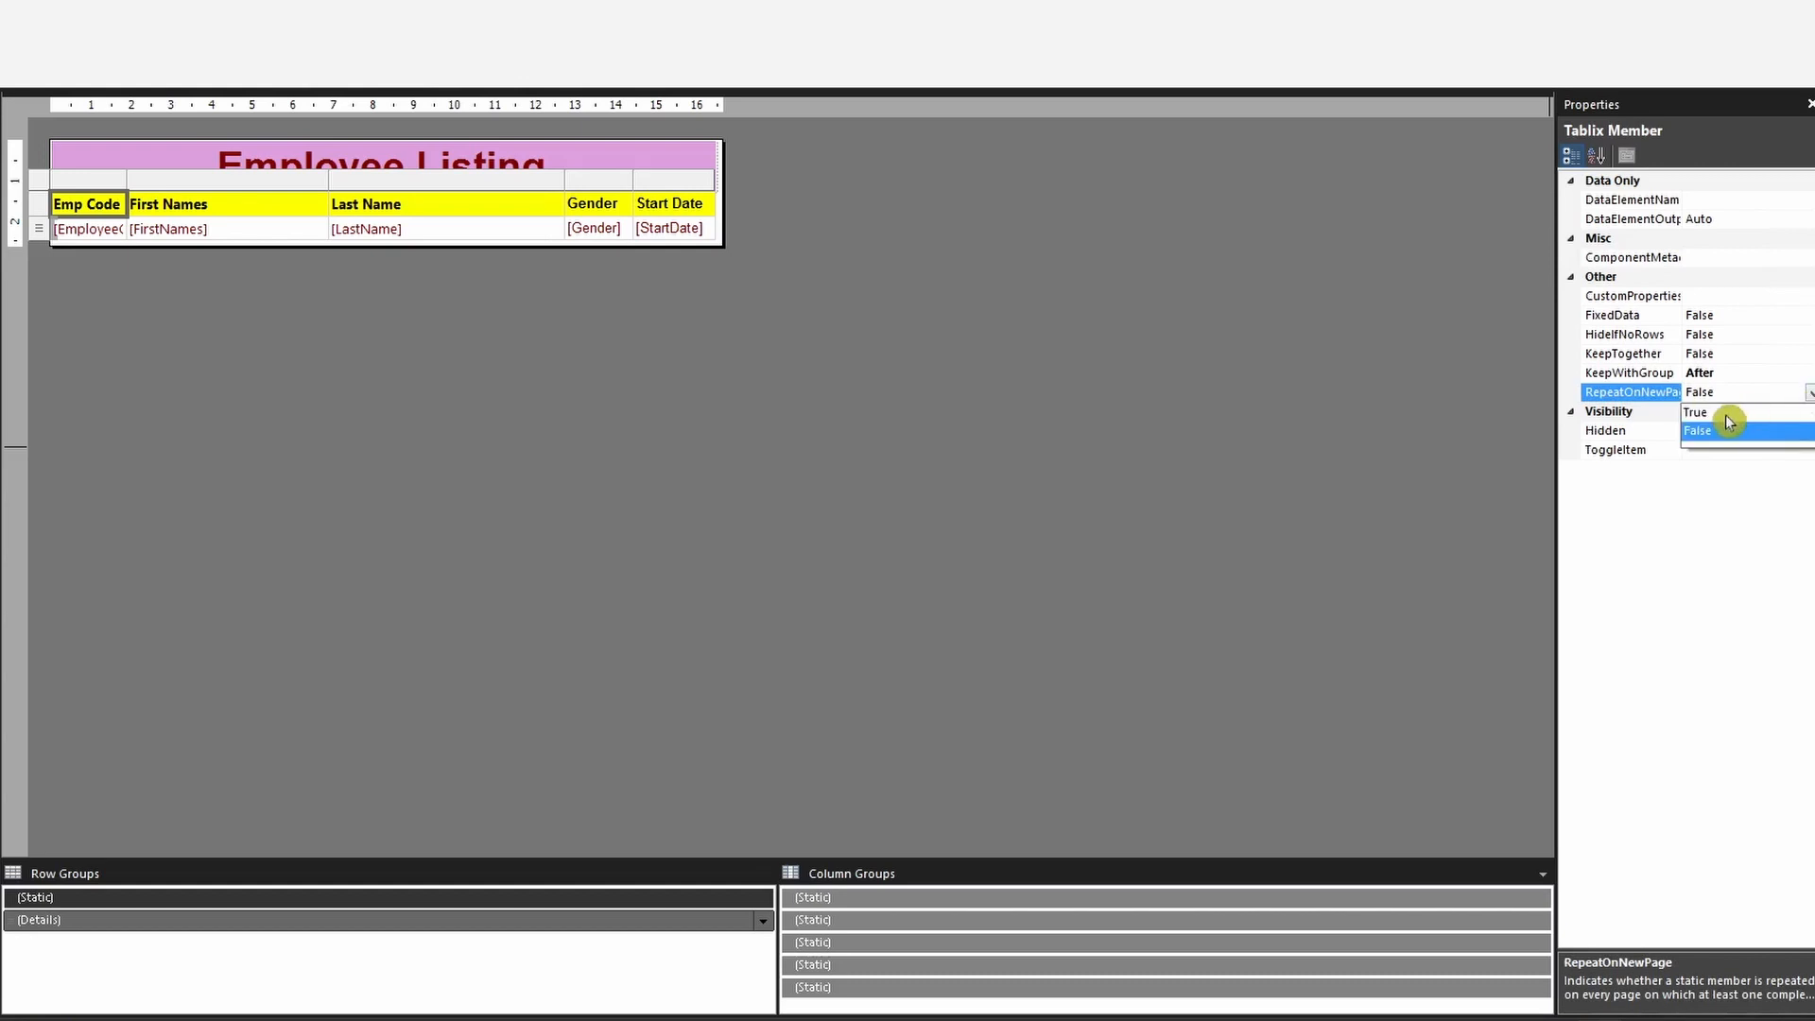
pyautogui.click(1694, 412)
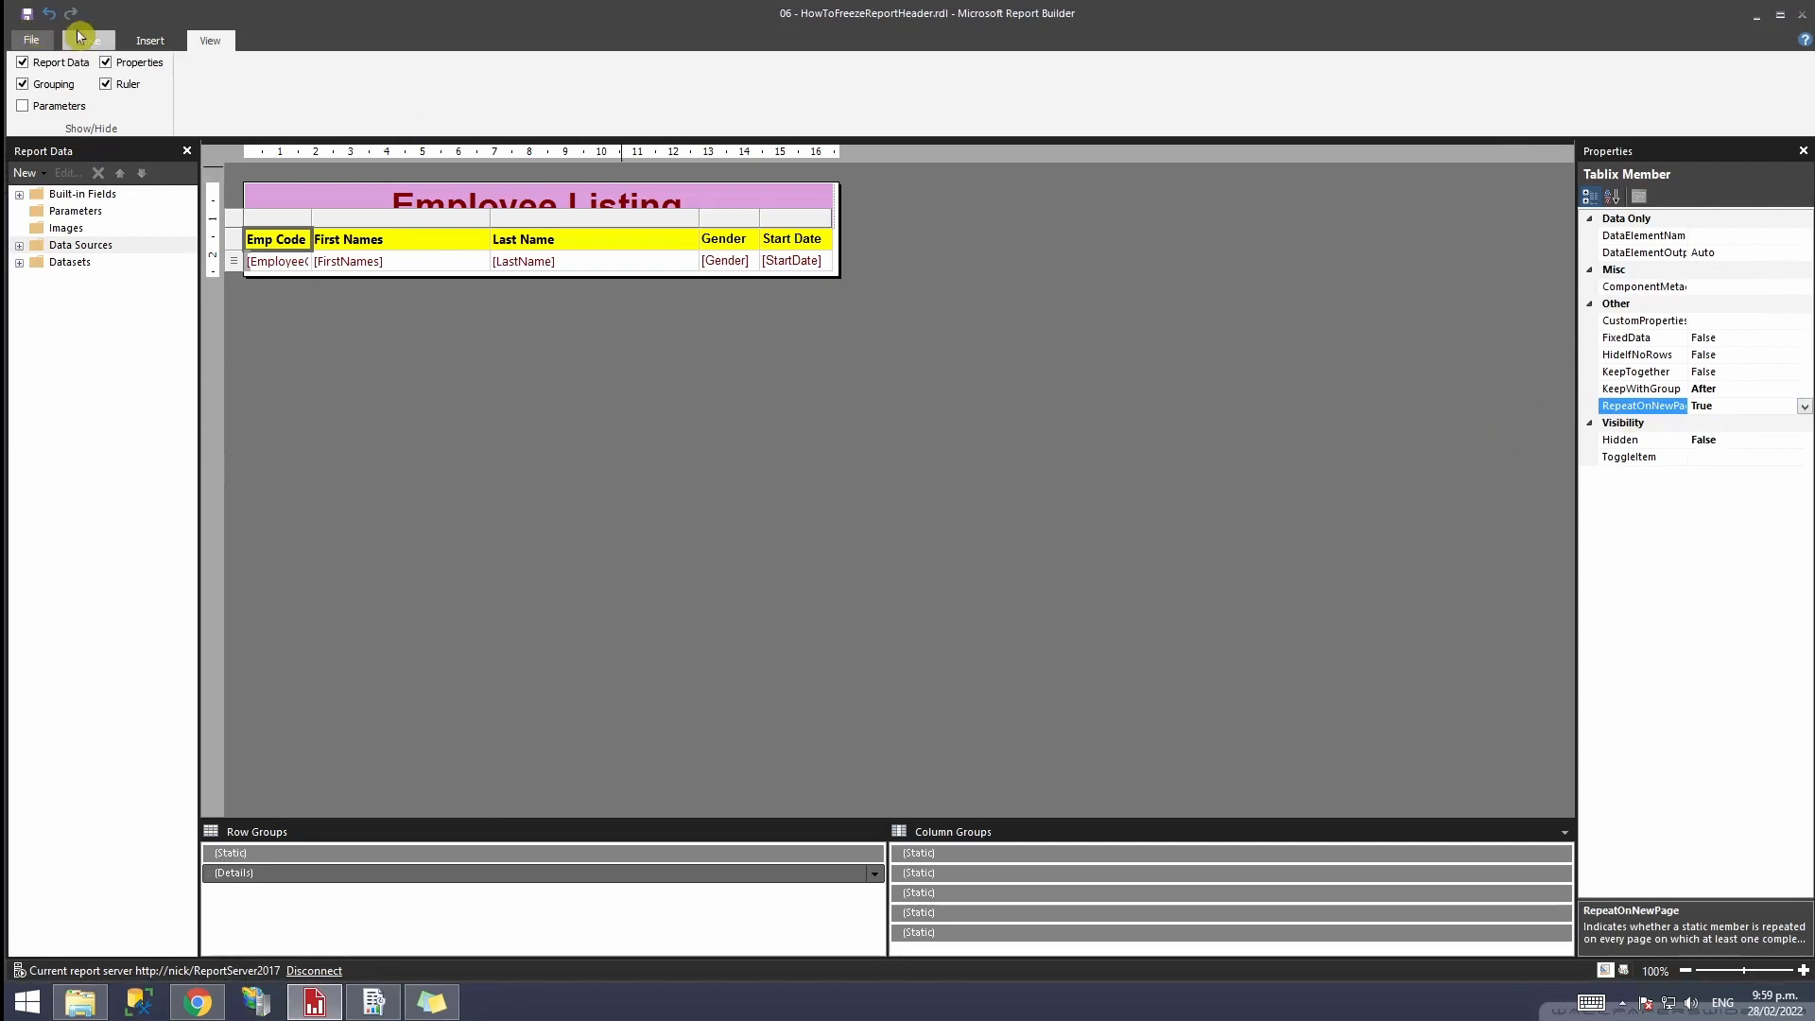
# Step: Run the report and check page 2 now begins with the yellow header row
pyautogui.click(106, 39)
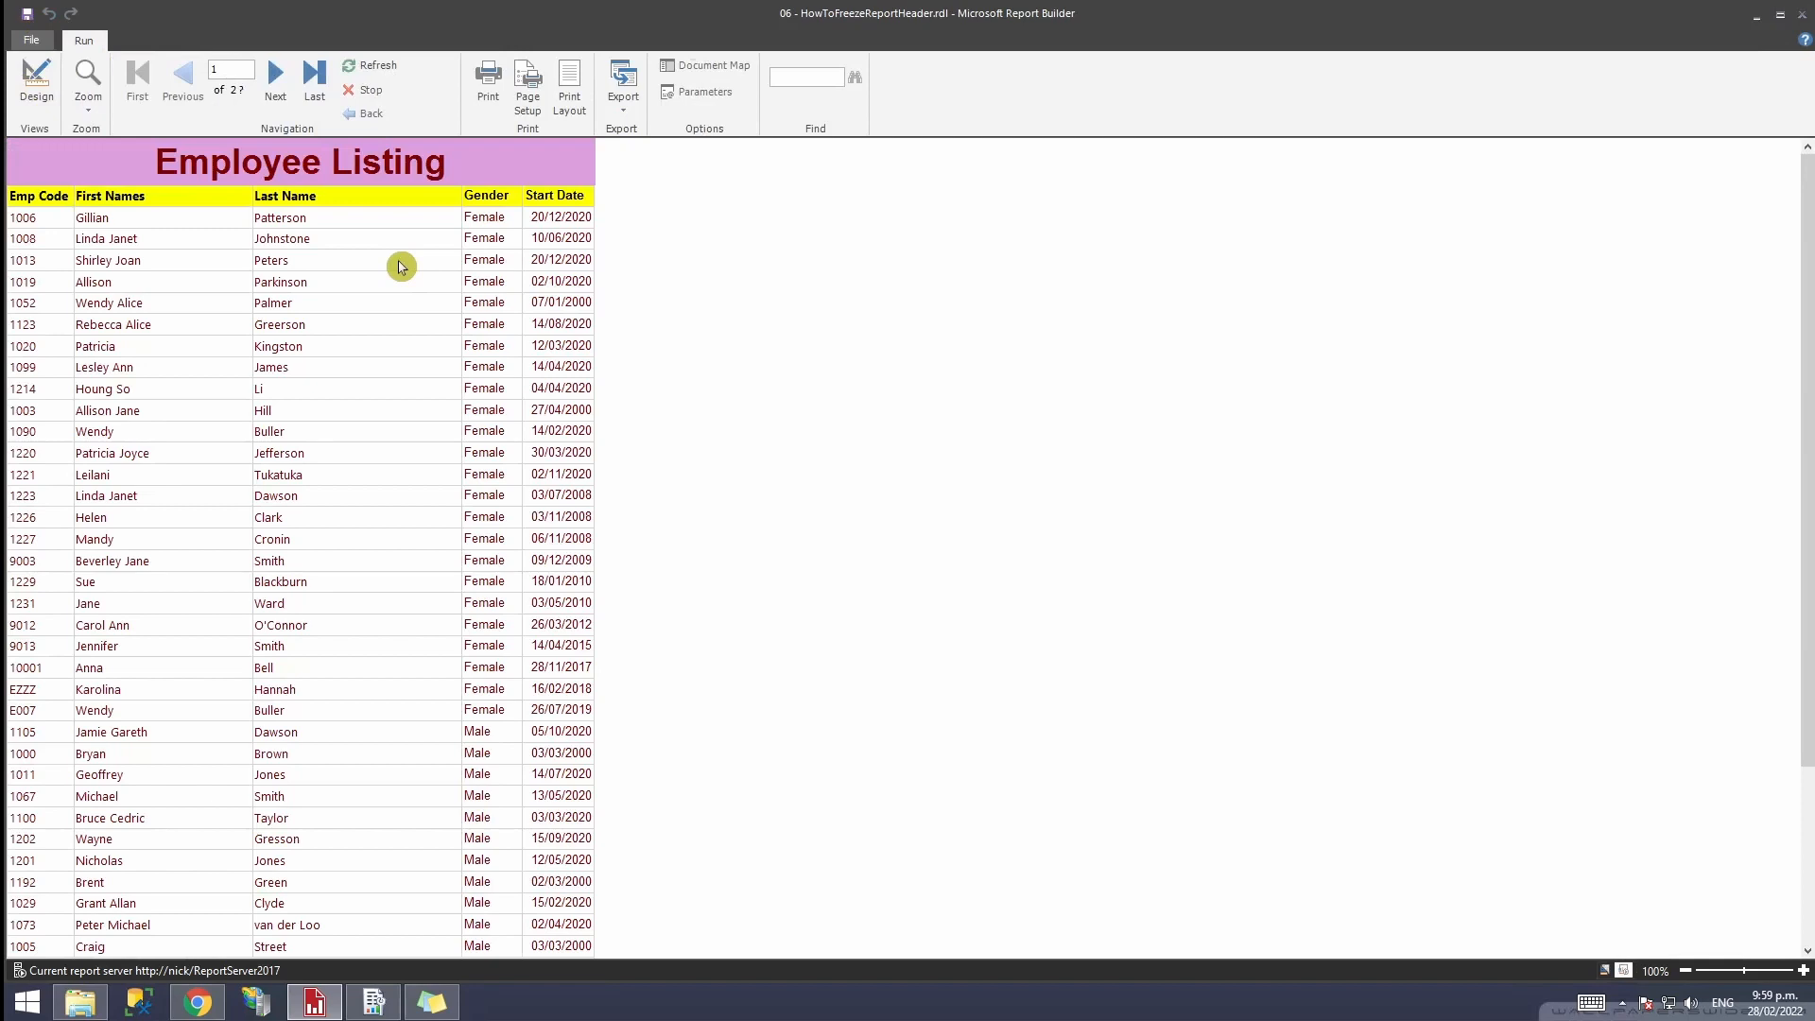
pyautogui.click(274, 74)
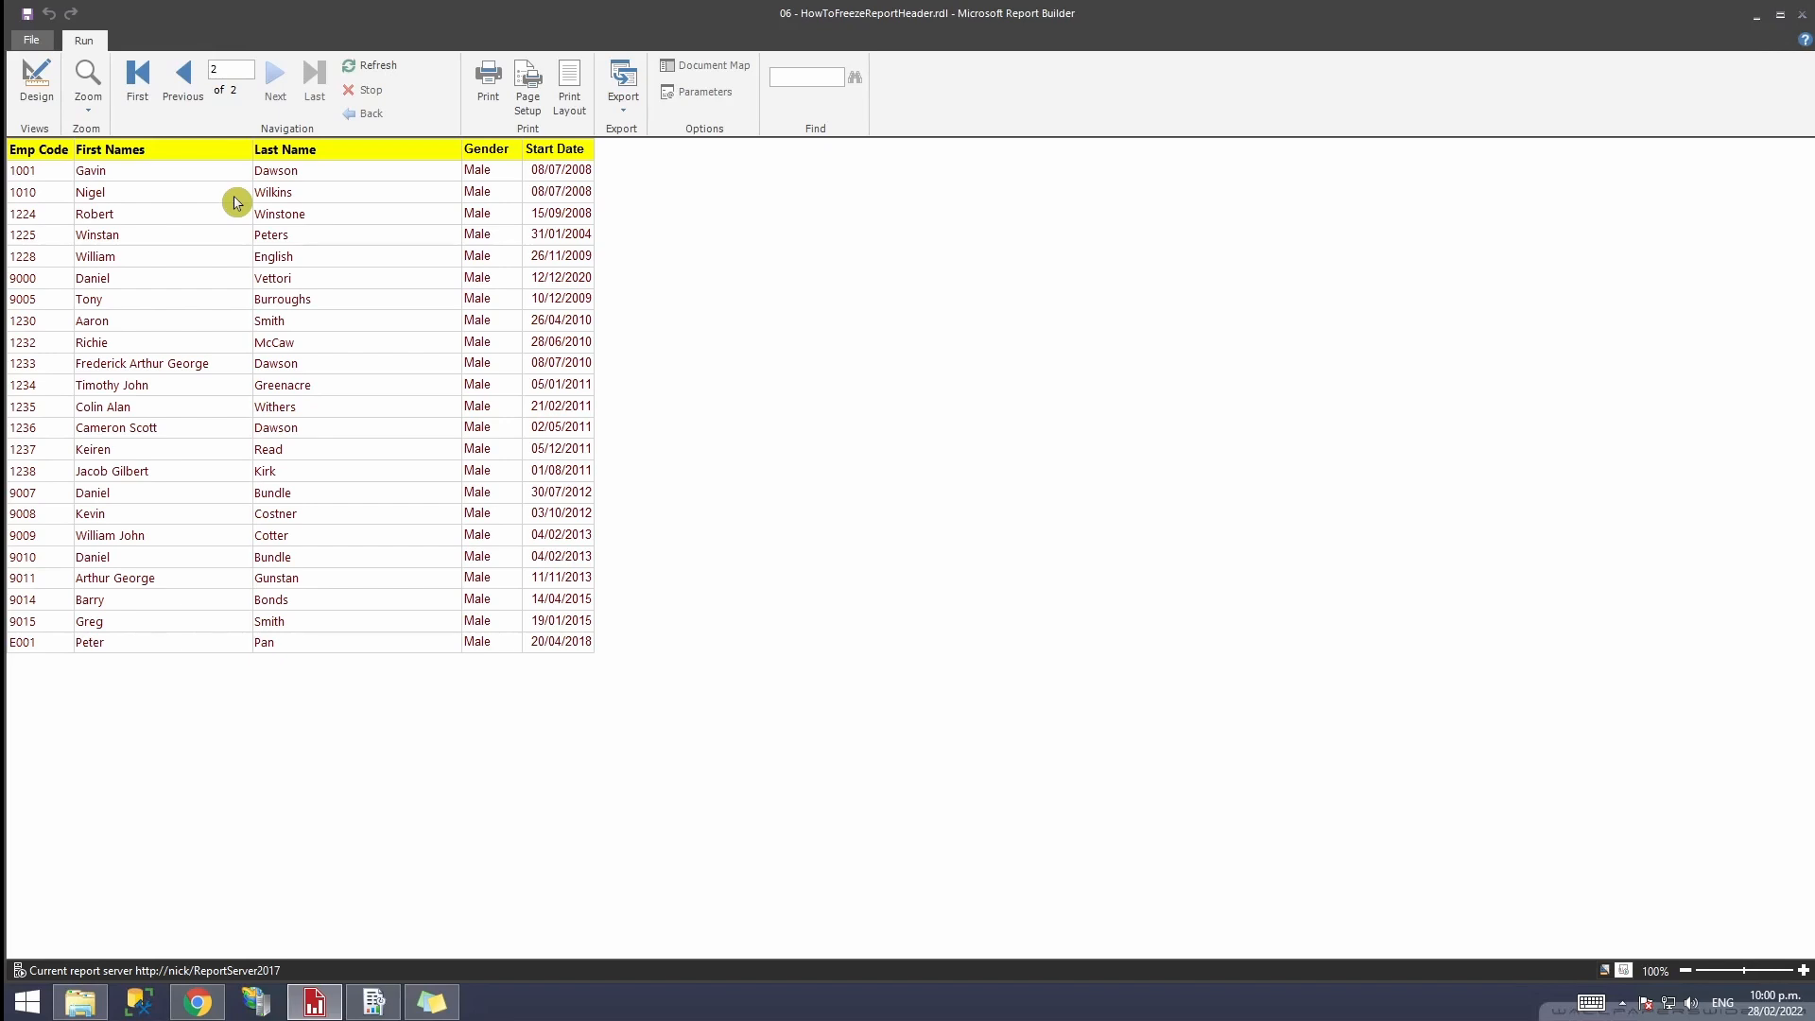
pyautogui.click(136, 72)
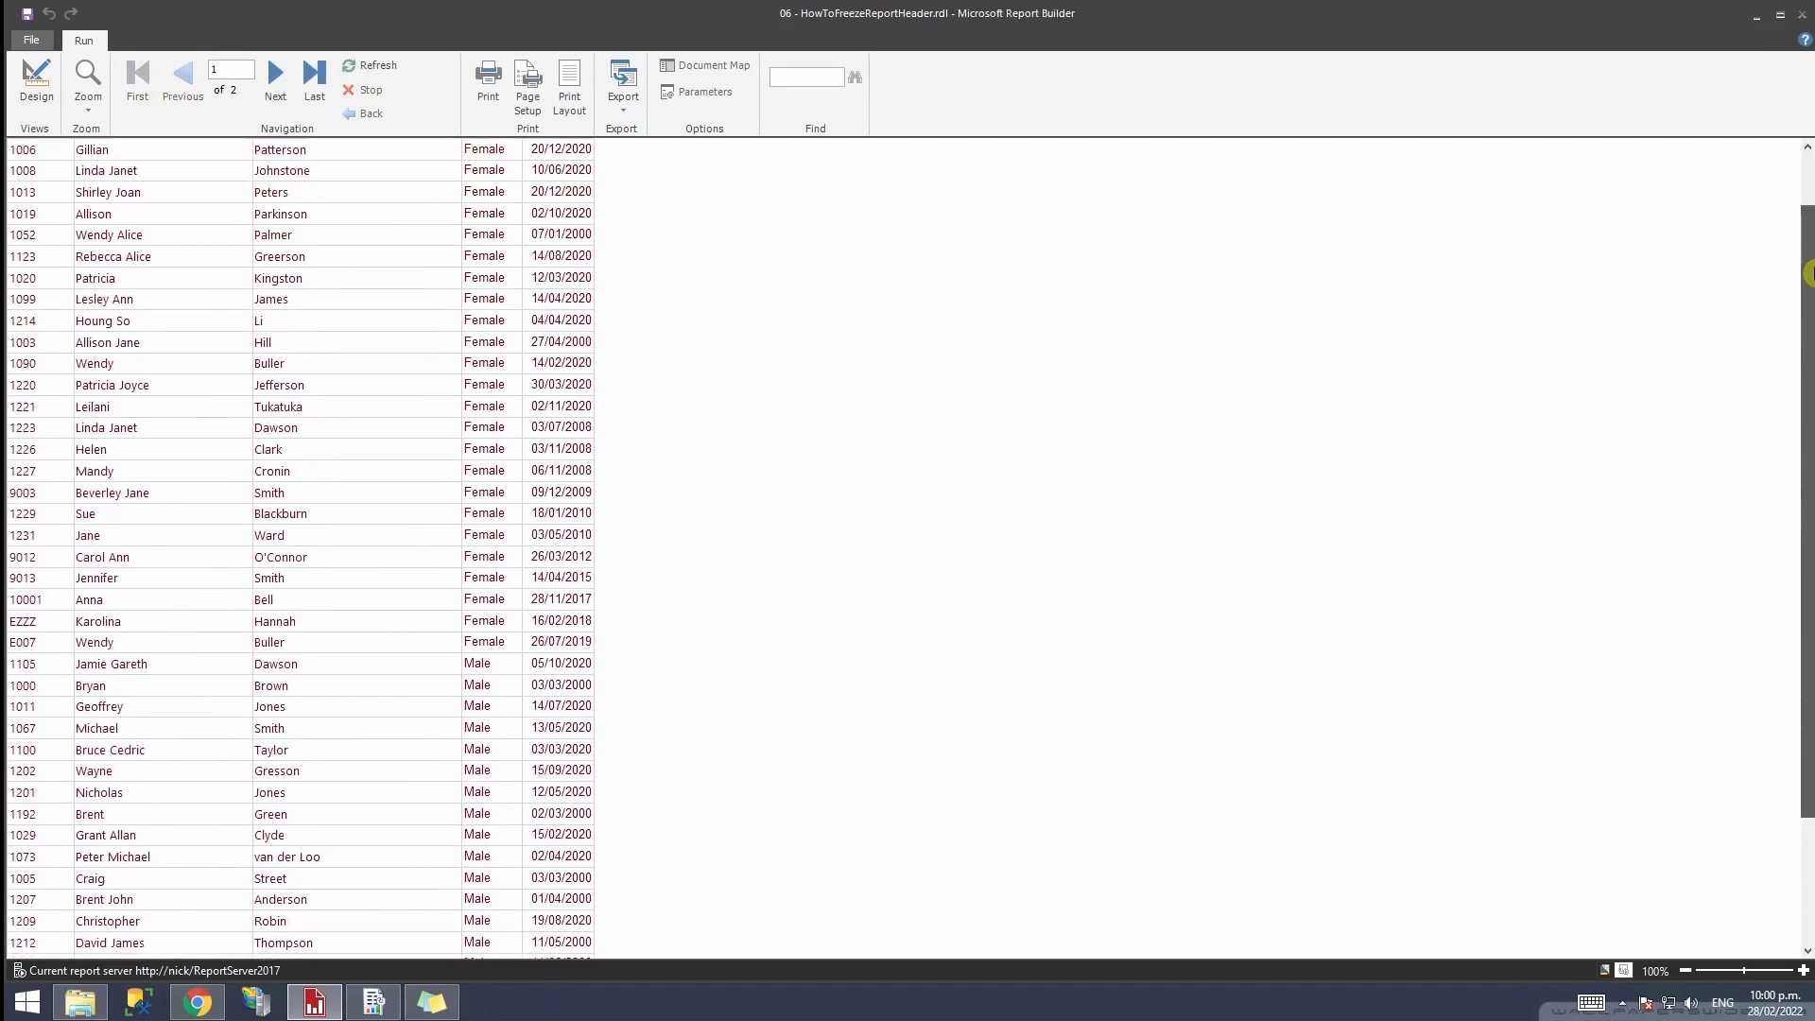
# Step: Return to design and set the Static header row's FixedData to True
pyautogui.click(34, 81)
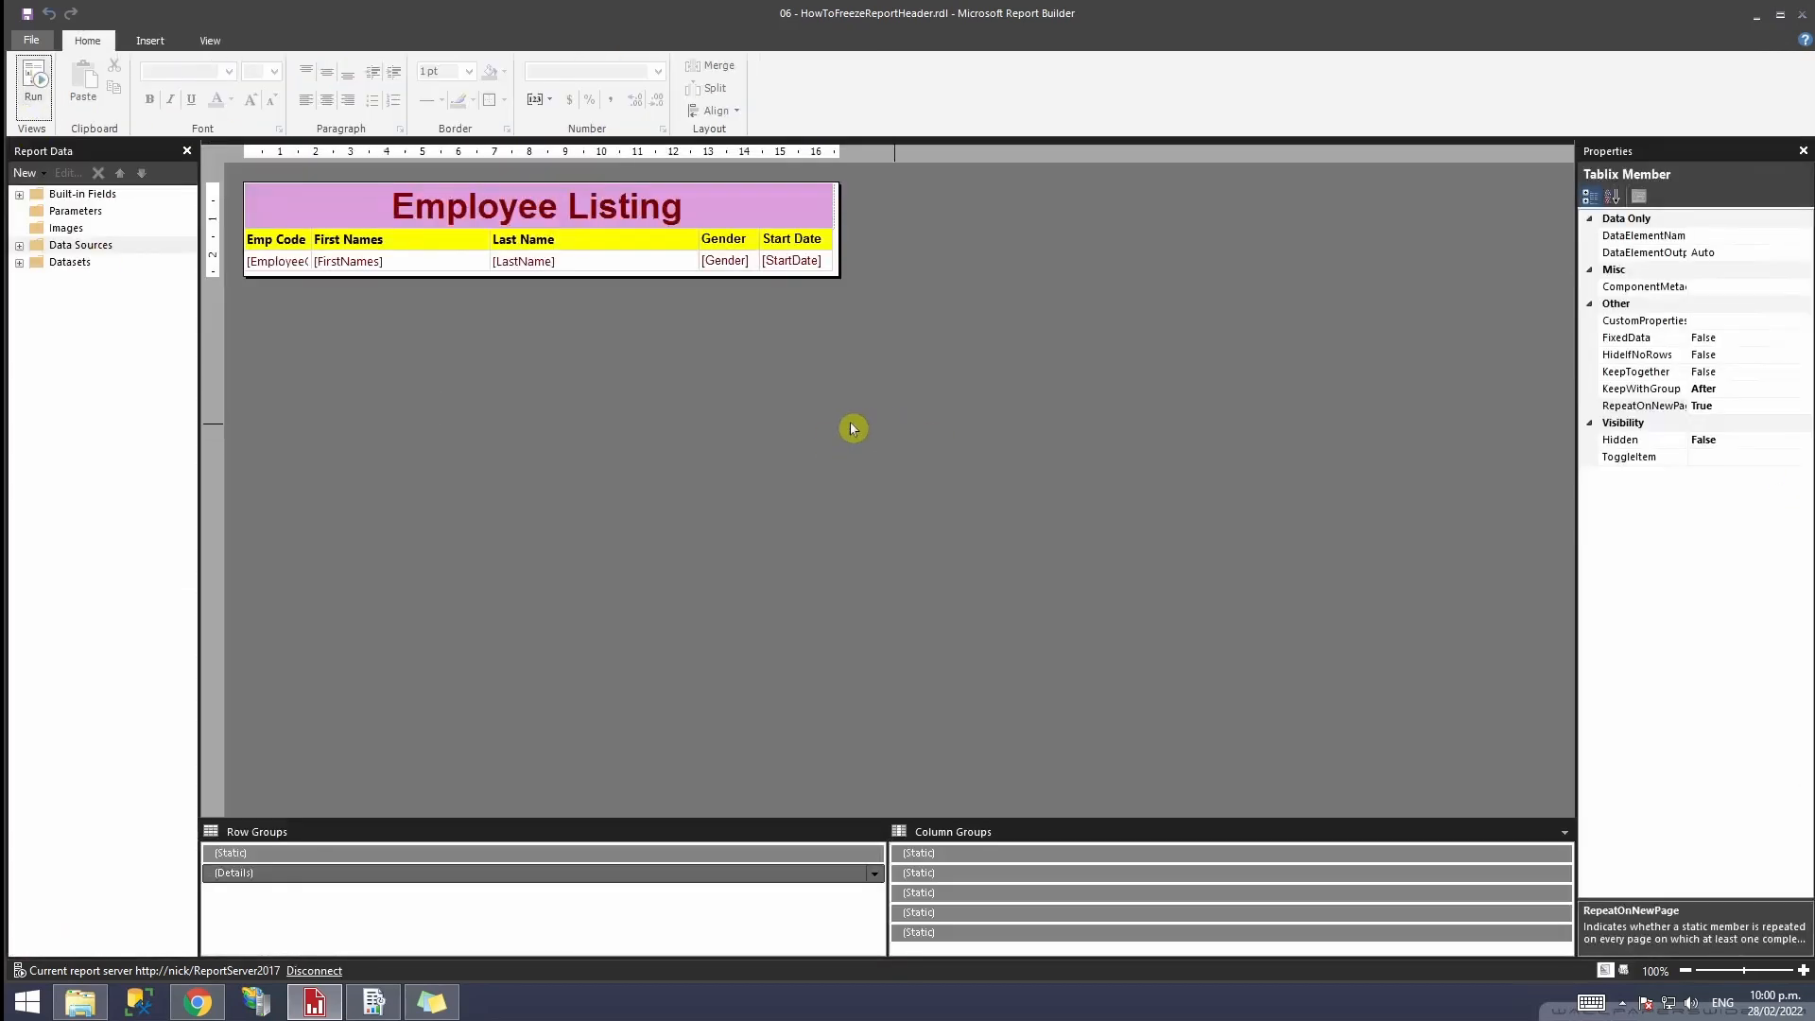
pyautogui.moveTo(875, 417)
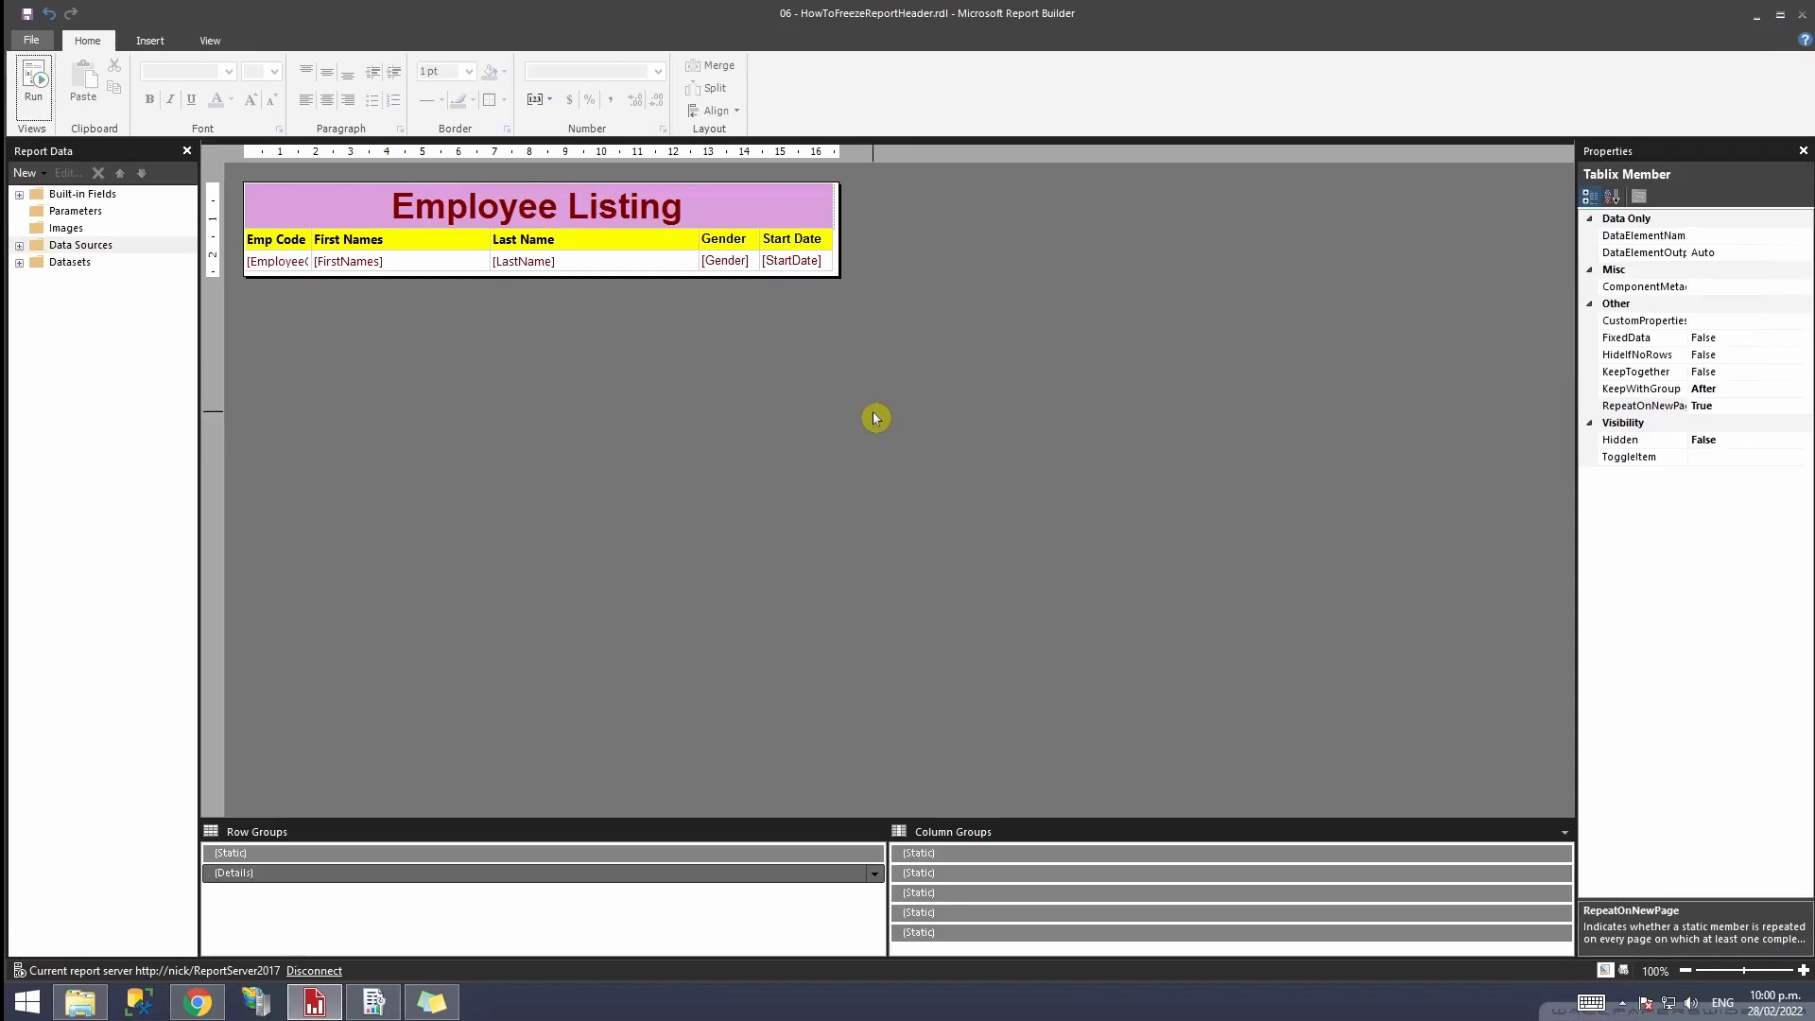
pyautogui.moveTo(617, 807)
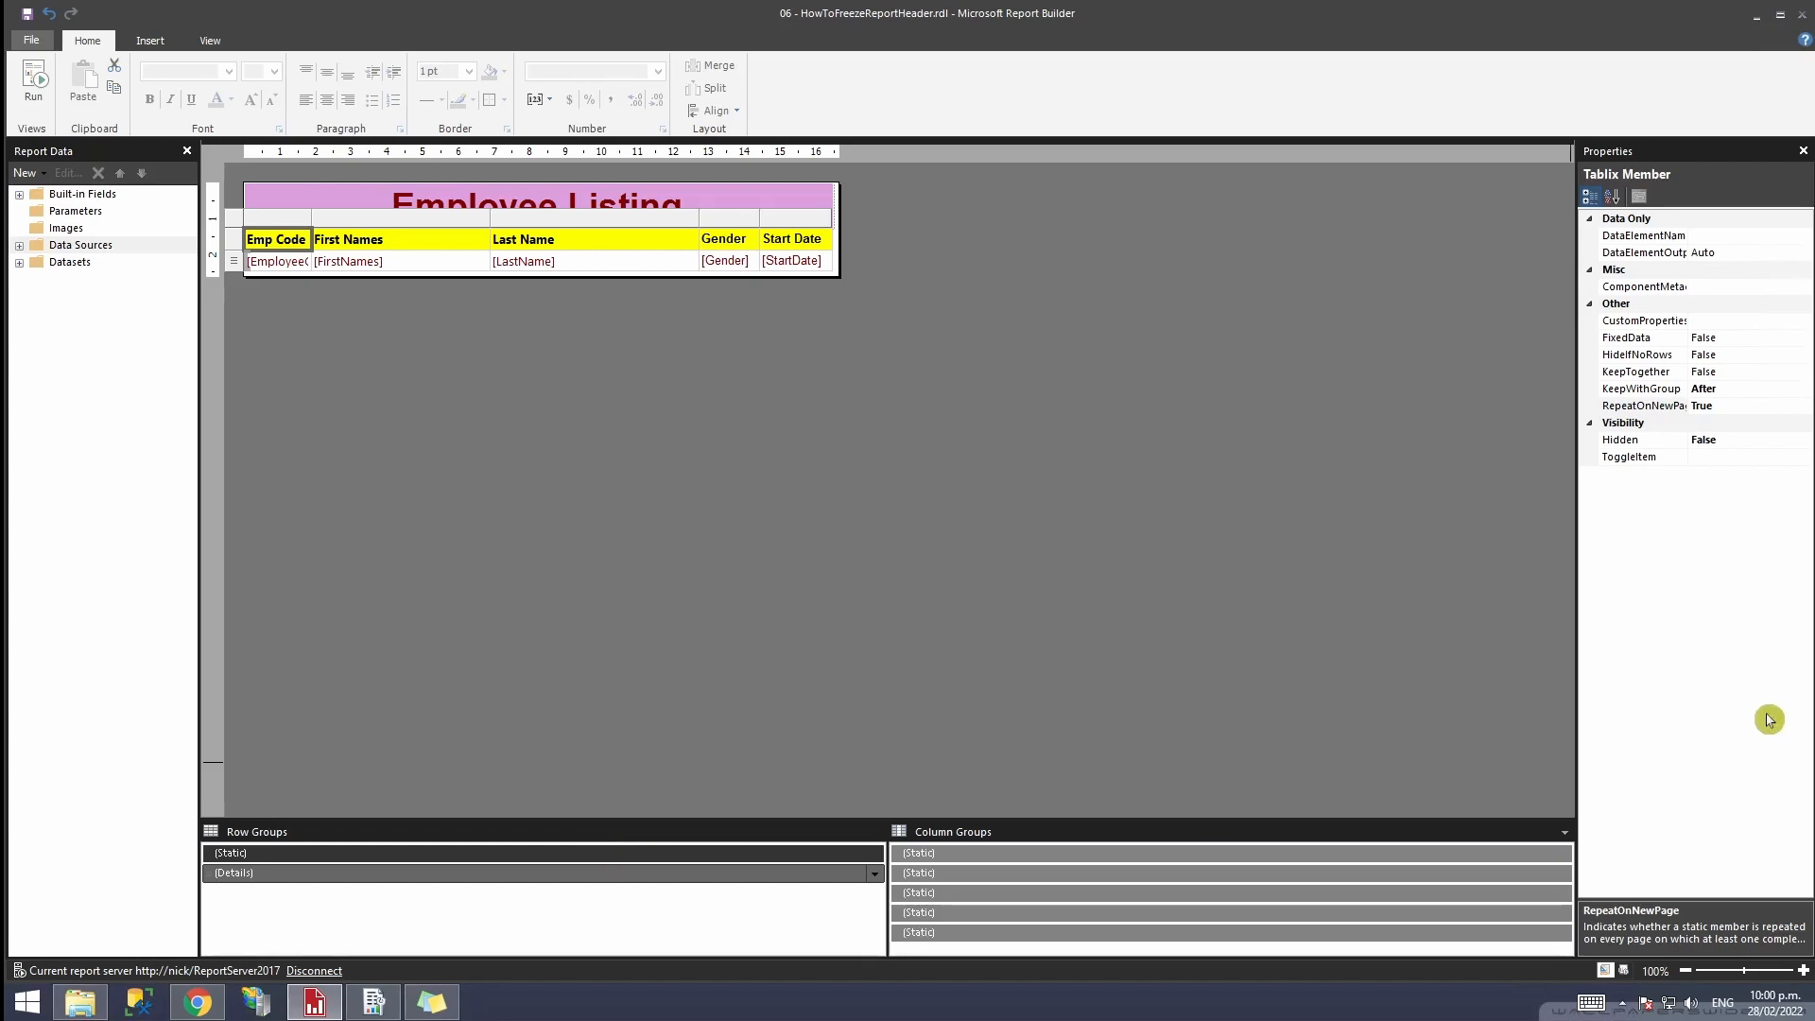
pyautogui.moveTo(1726, 512)
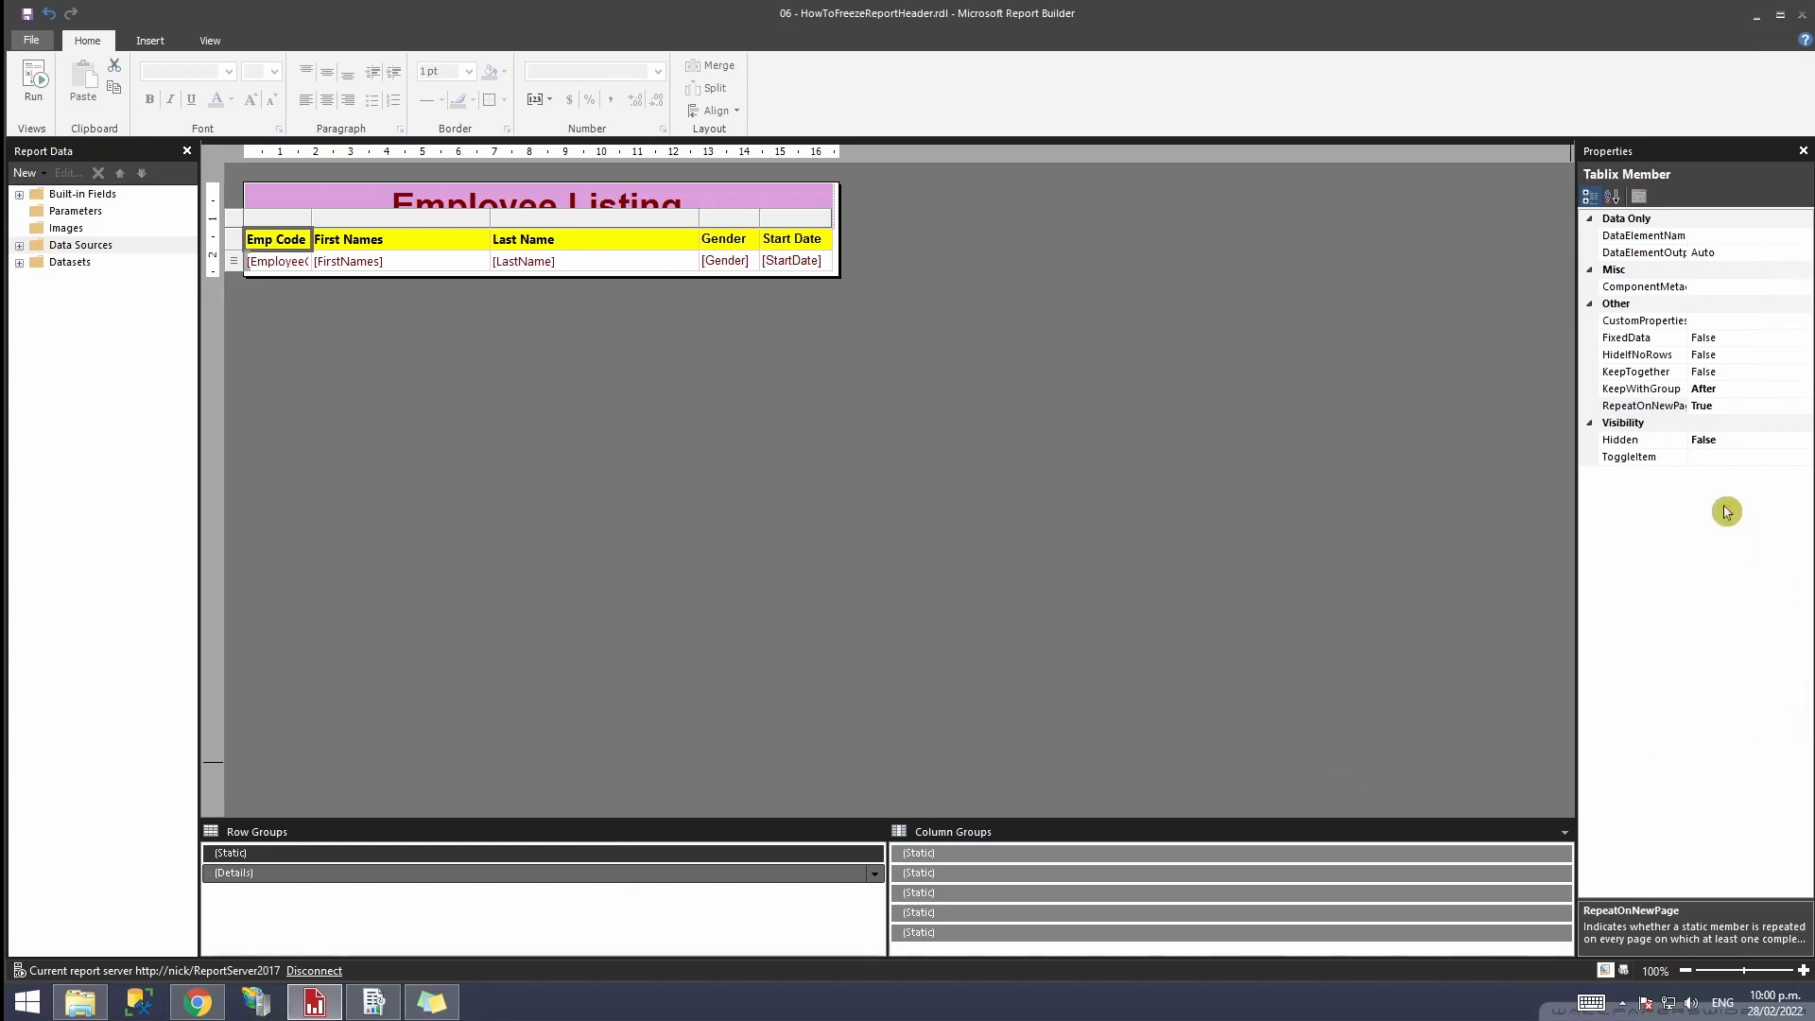
pyautogui.moveTo(1790, 344)
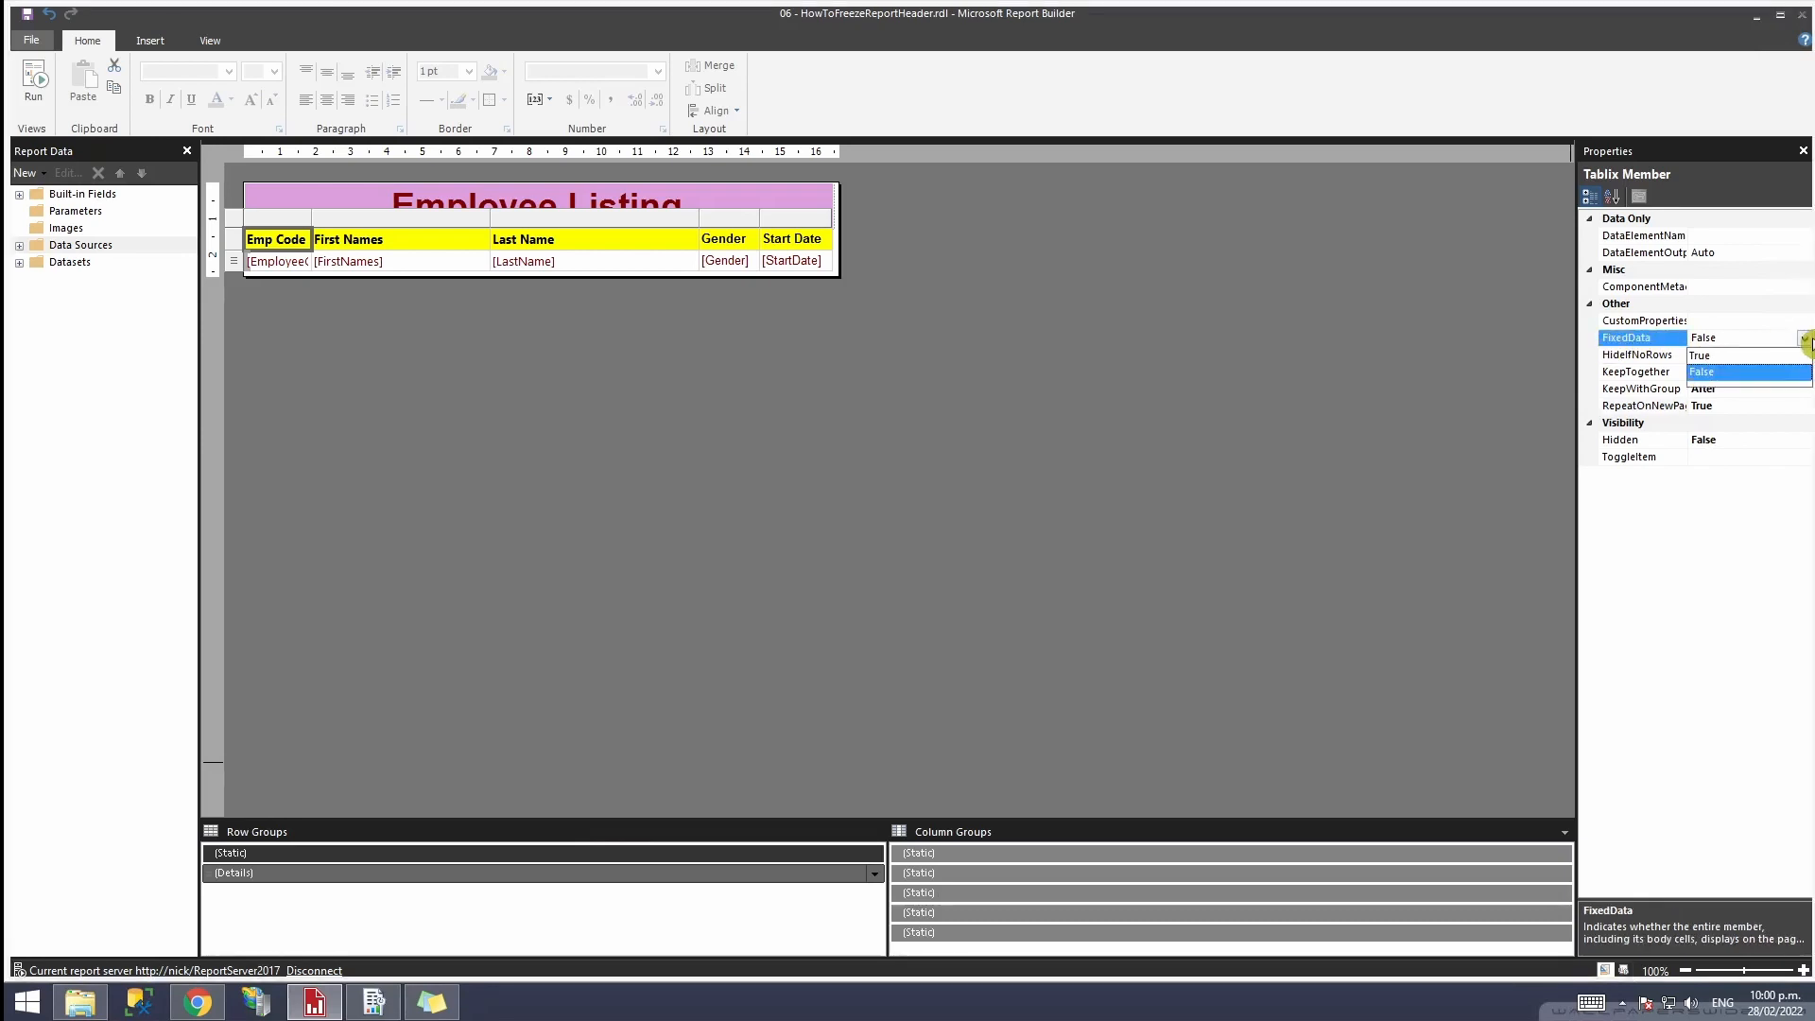
pyautogui.click(1702, 370)
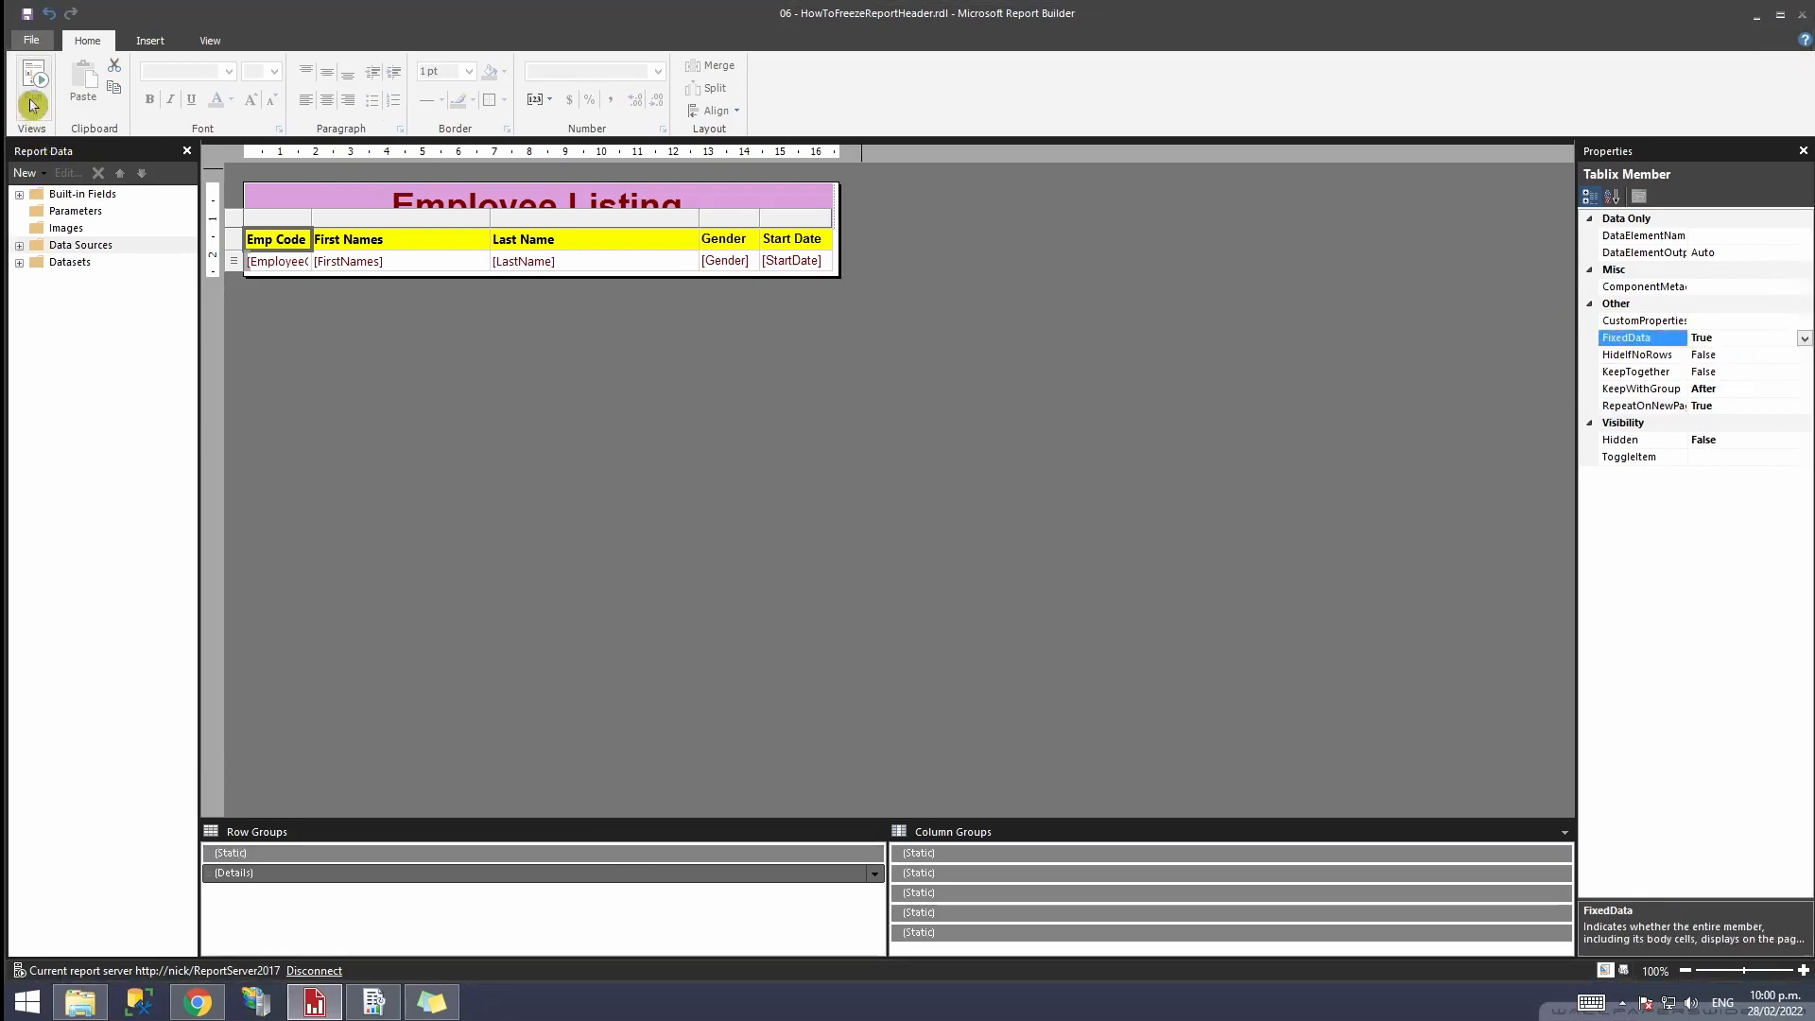
# Step: Run the report and confirm the header stays visible while scrolling and across pages
pyautogui.click(34, 87)
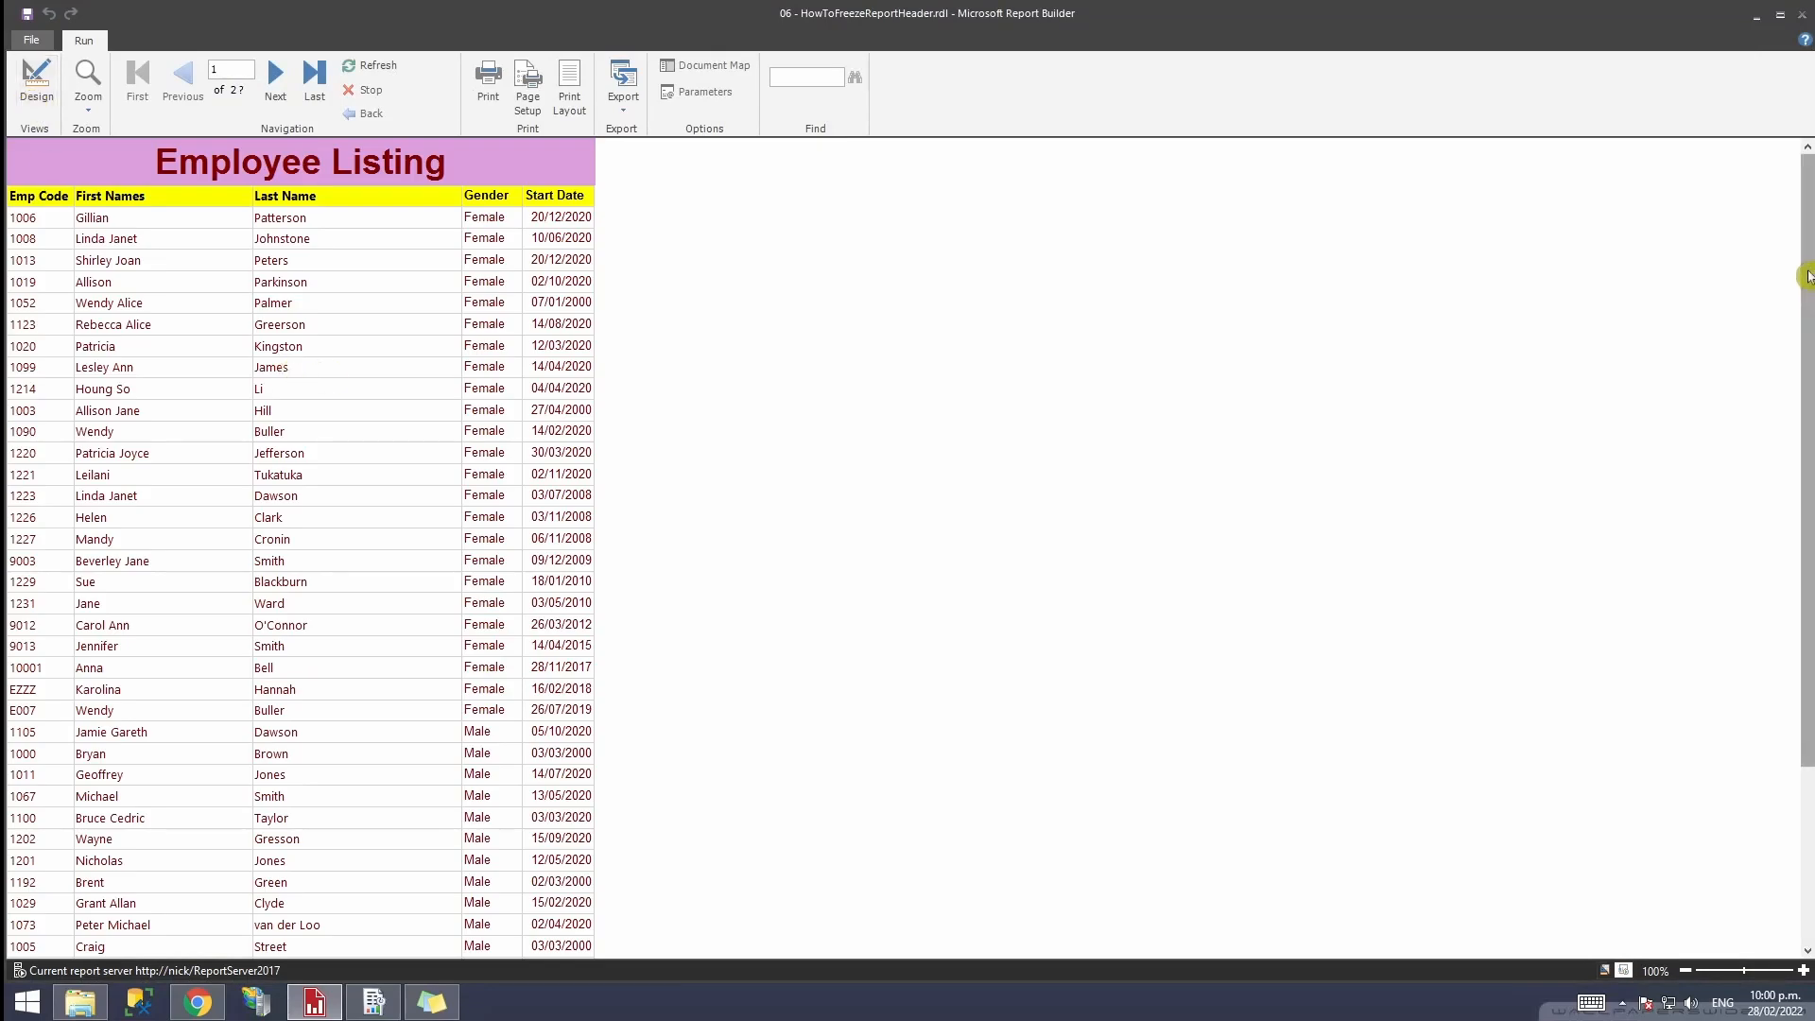
pyautogui.scroll(-3)
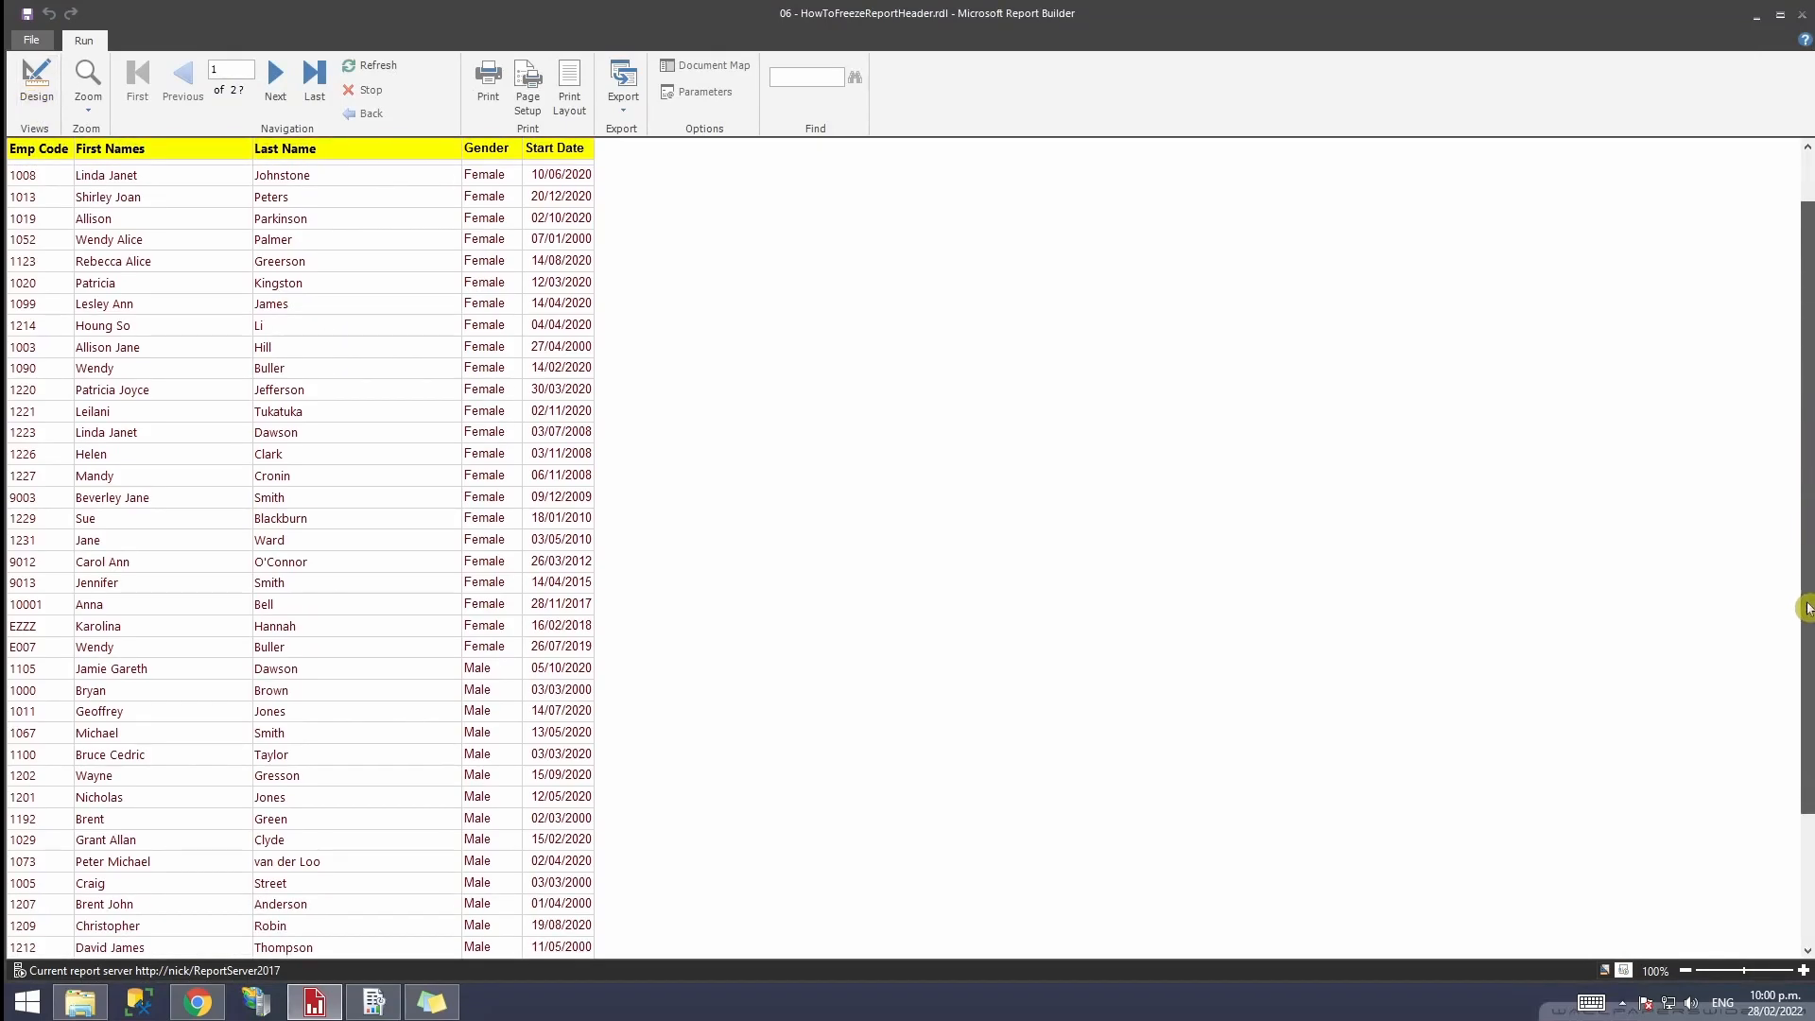
pyautogui.scroll(-3)
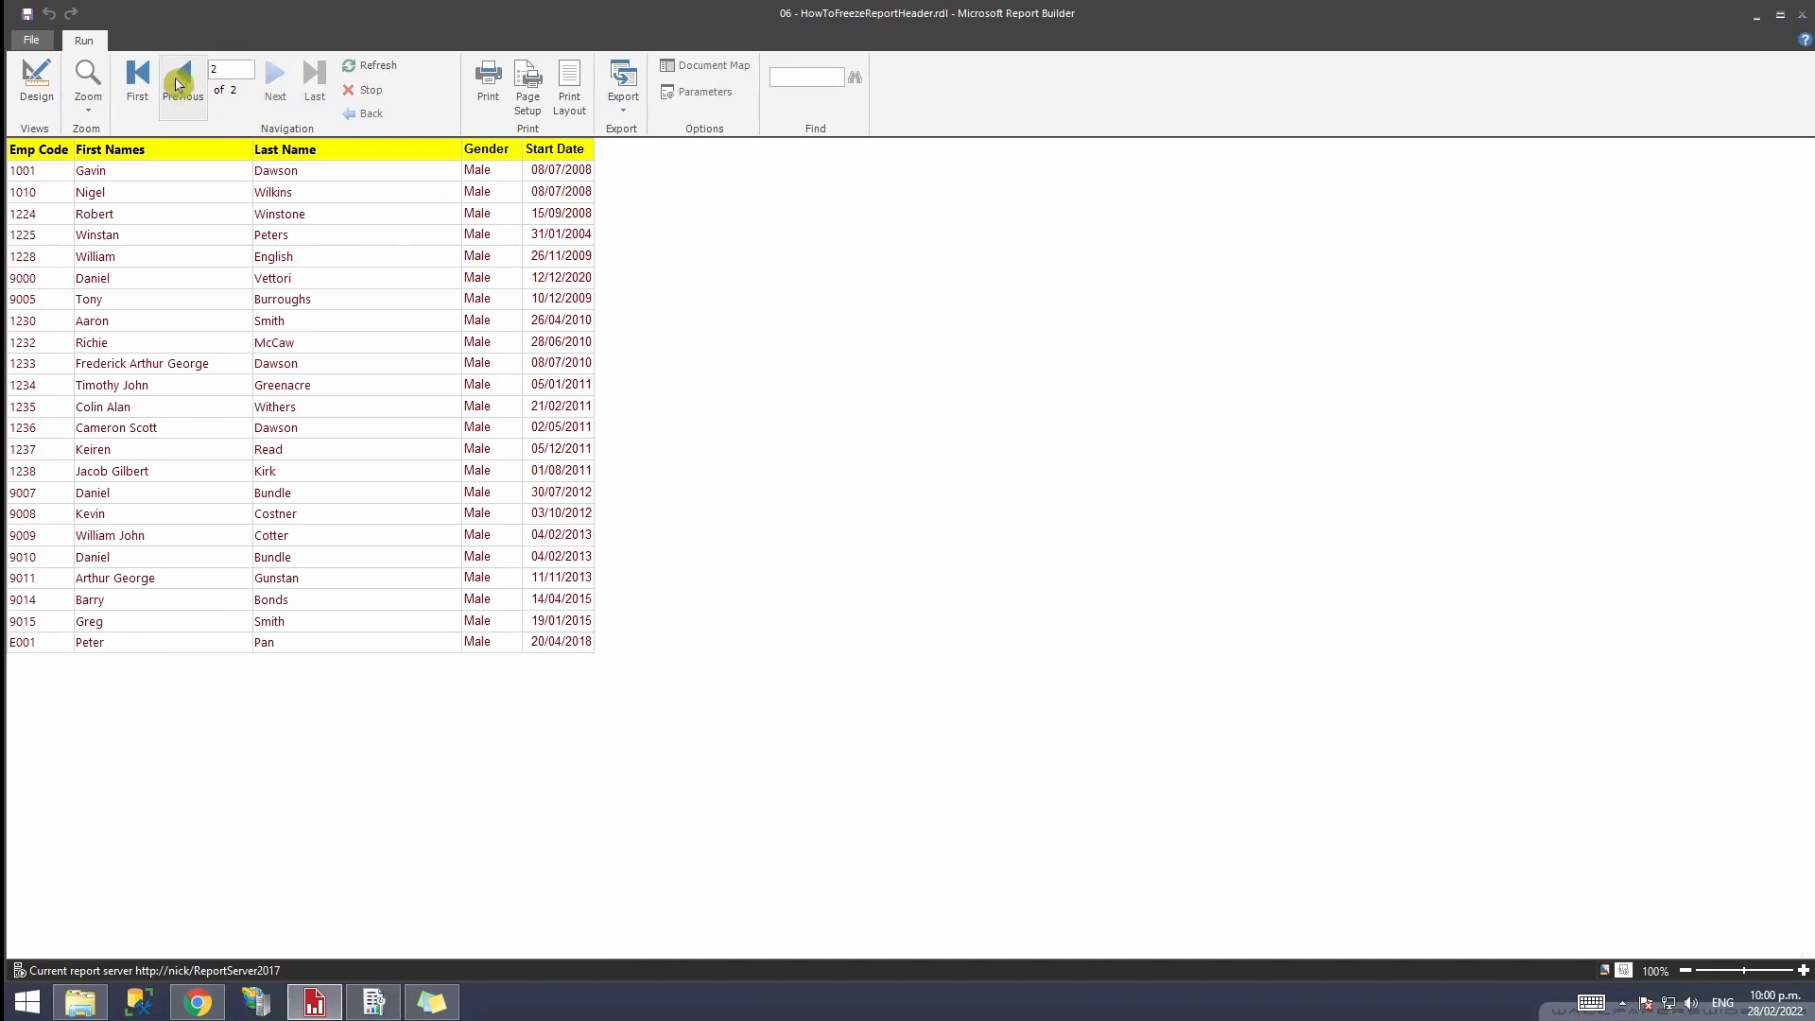
pyautogui.click(182, 76)
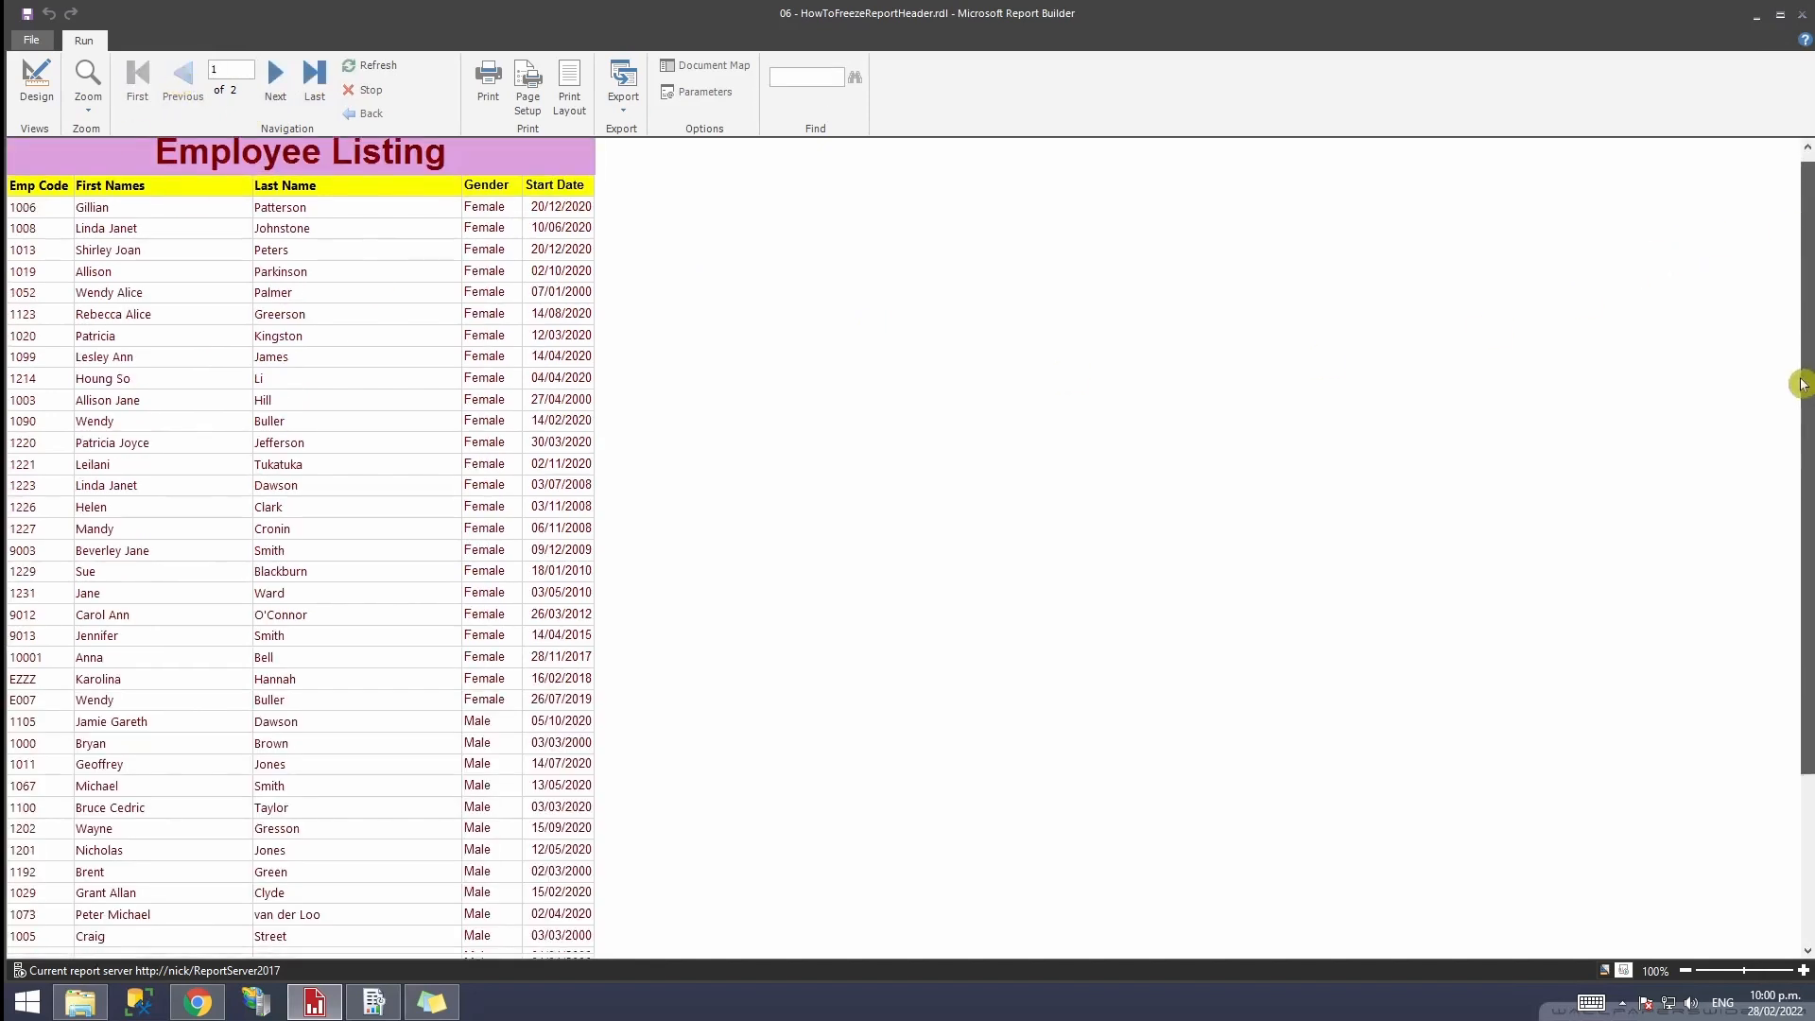